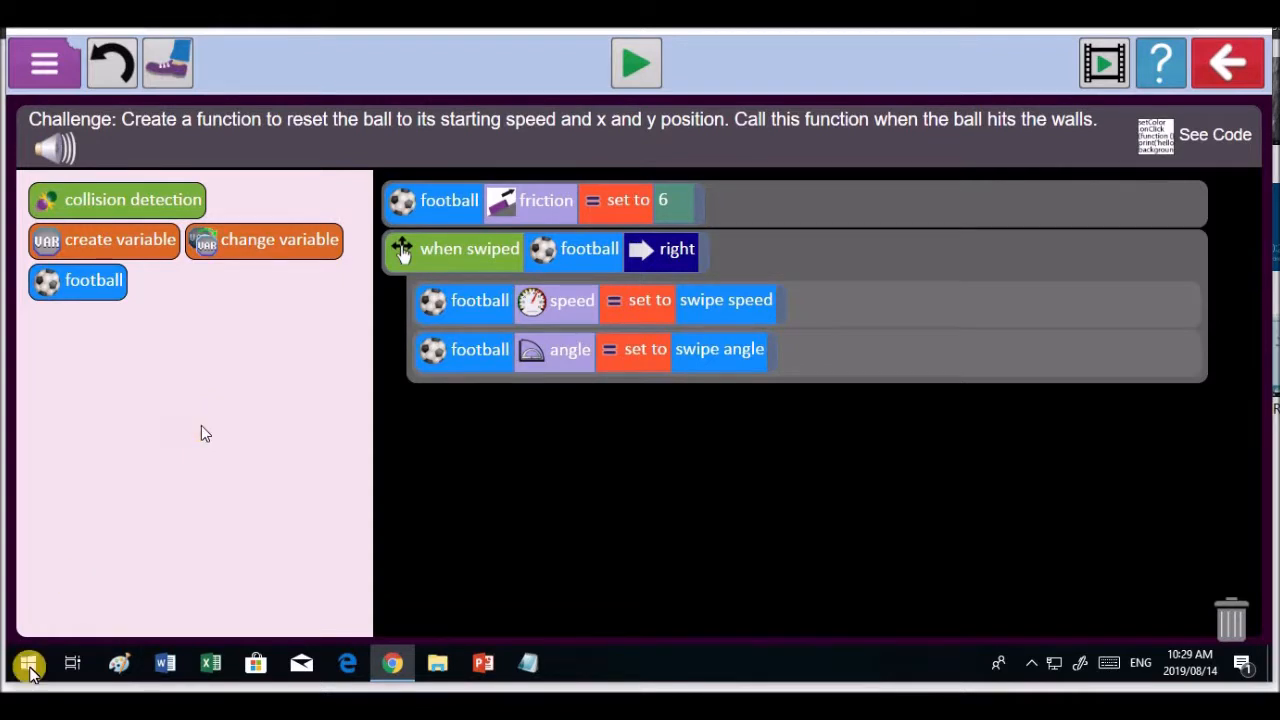
# - Create a new function variable and name it ResetBall
pyautogui.click(104, 240)
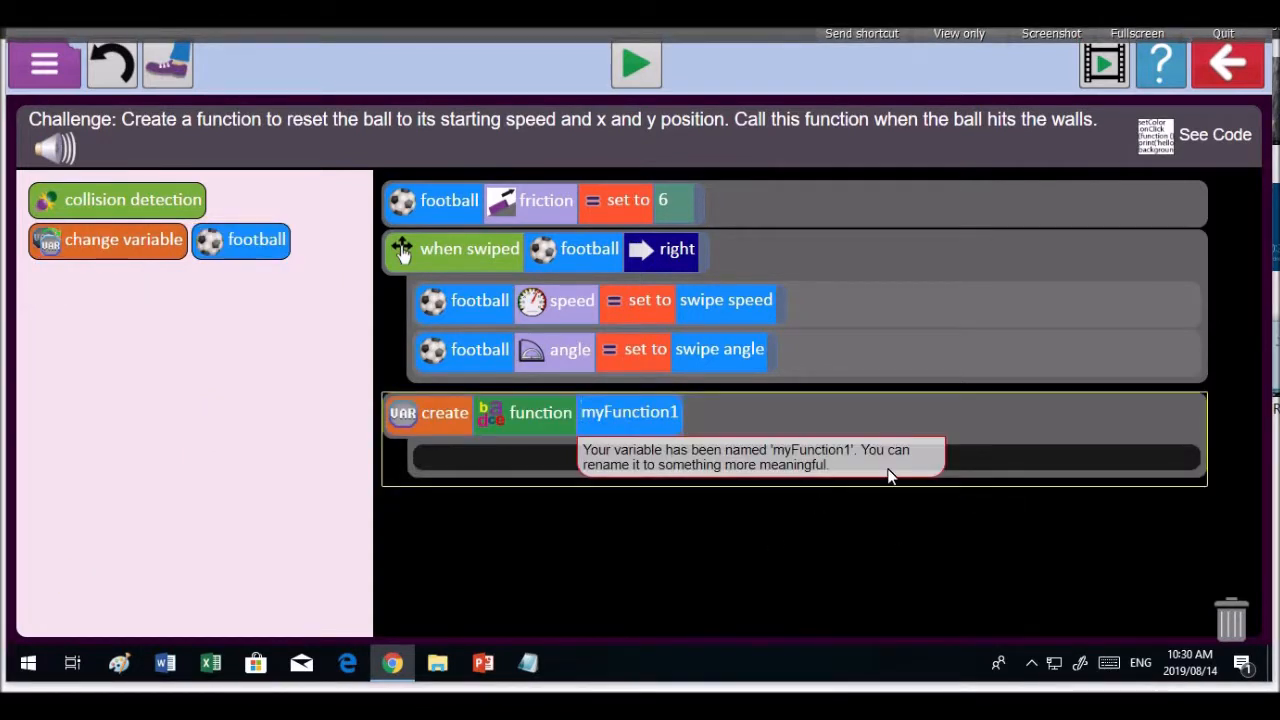
pyautogui.moveTo(708, 494)
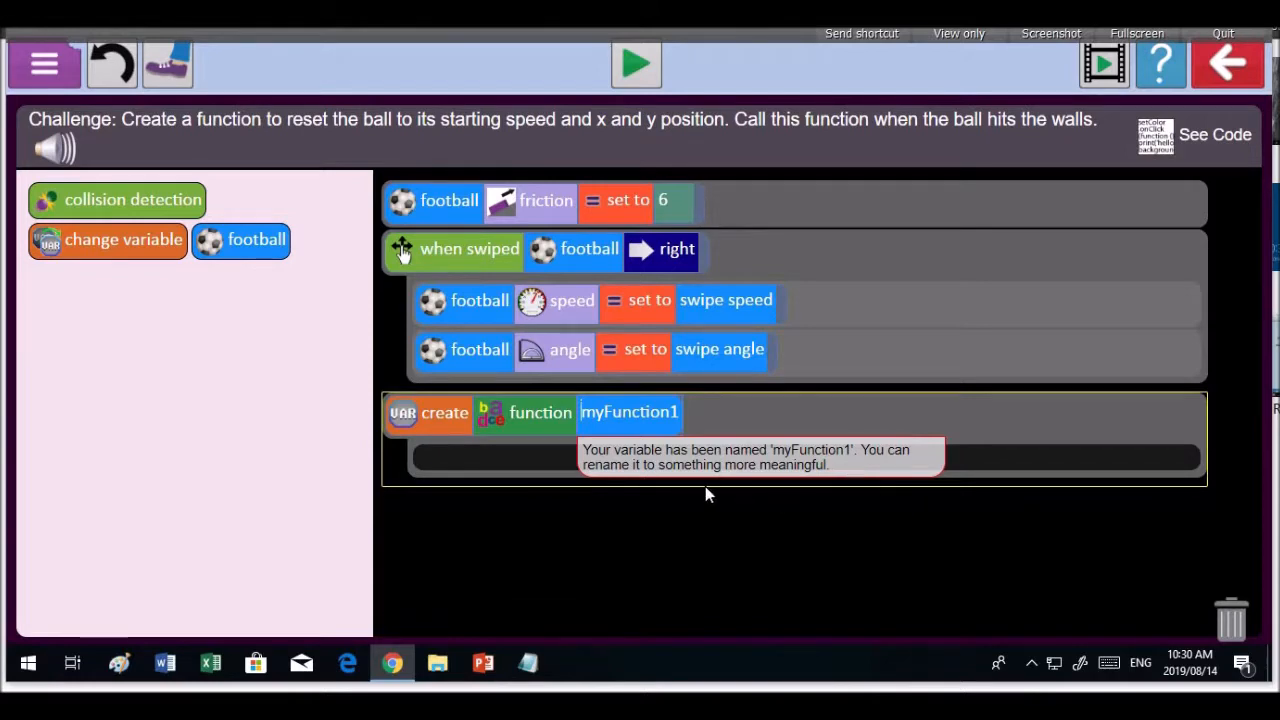
pyautogui.moveTo(816, 418)
pyautogui.write('reset')
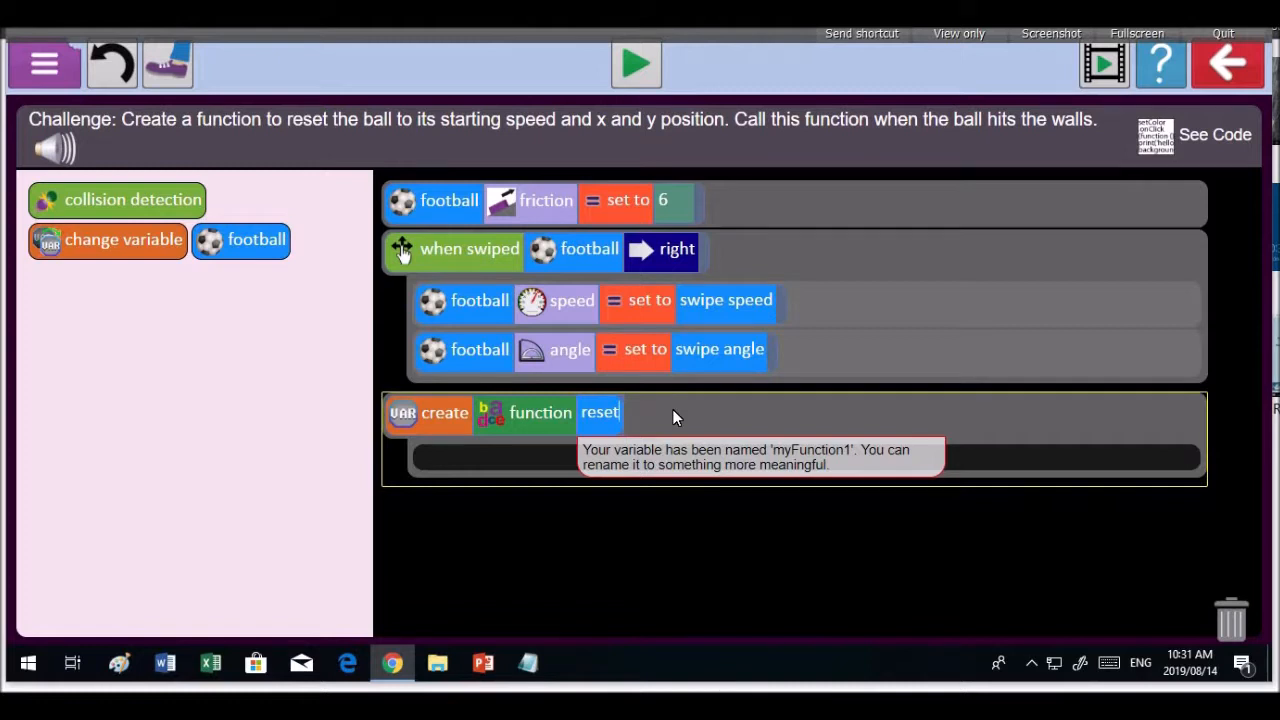
pyautogui.write('ba')
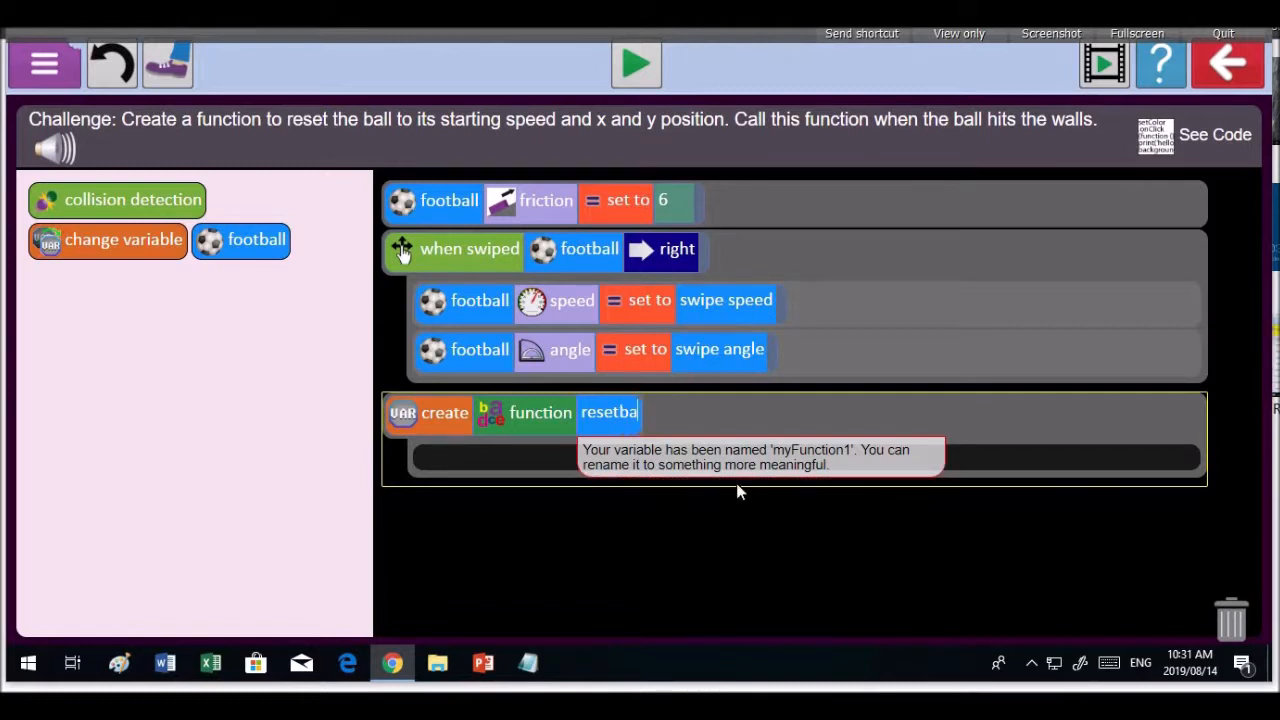
pyautogui.write('resetba')
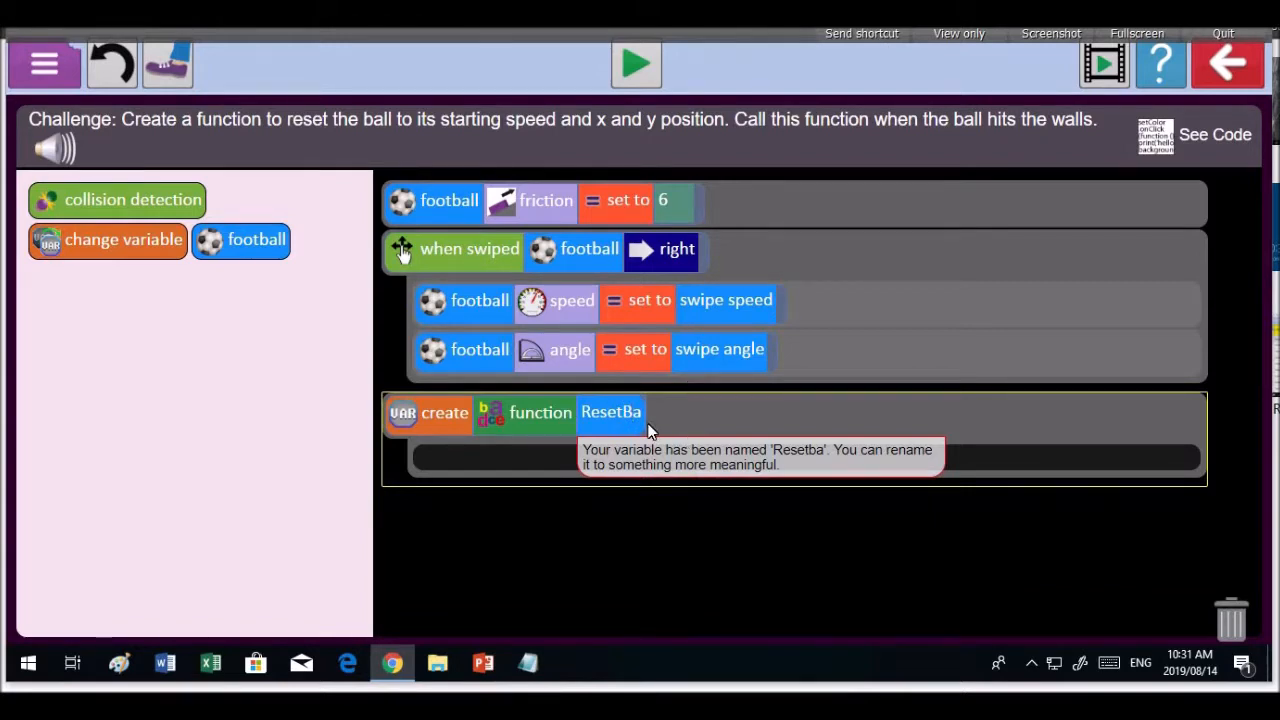
pyautogui.write('ll')
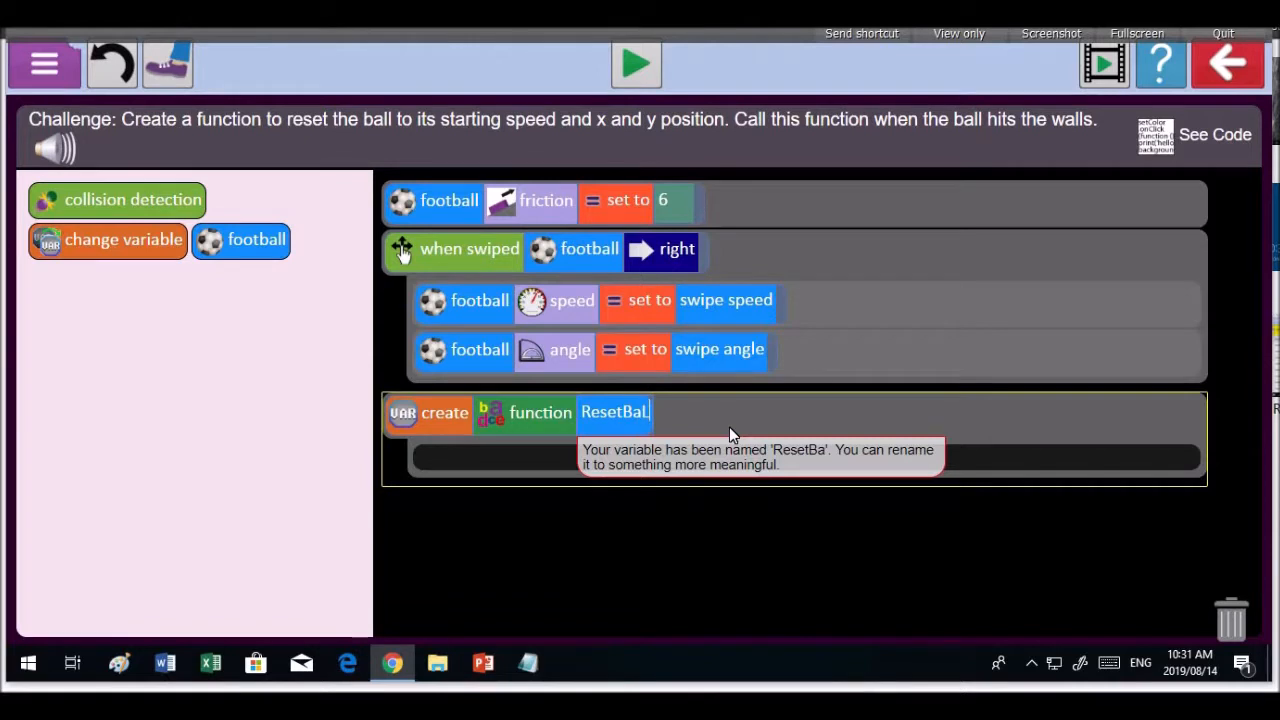
pyautogui.press('Backspace')
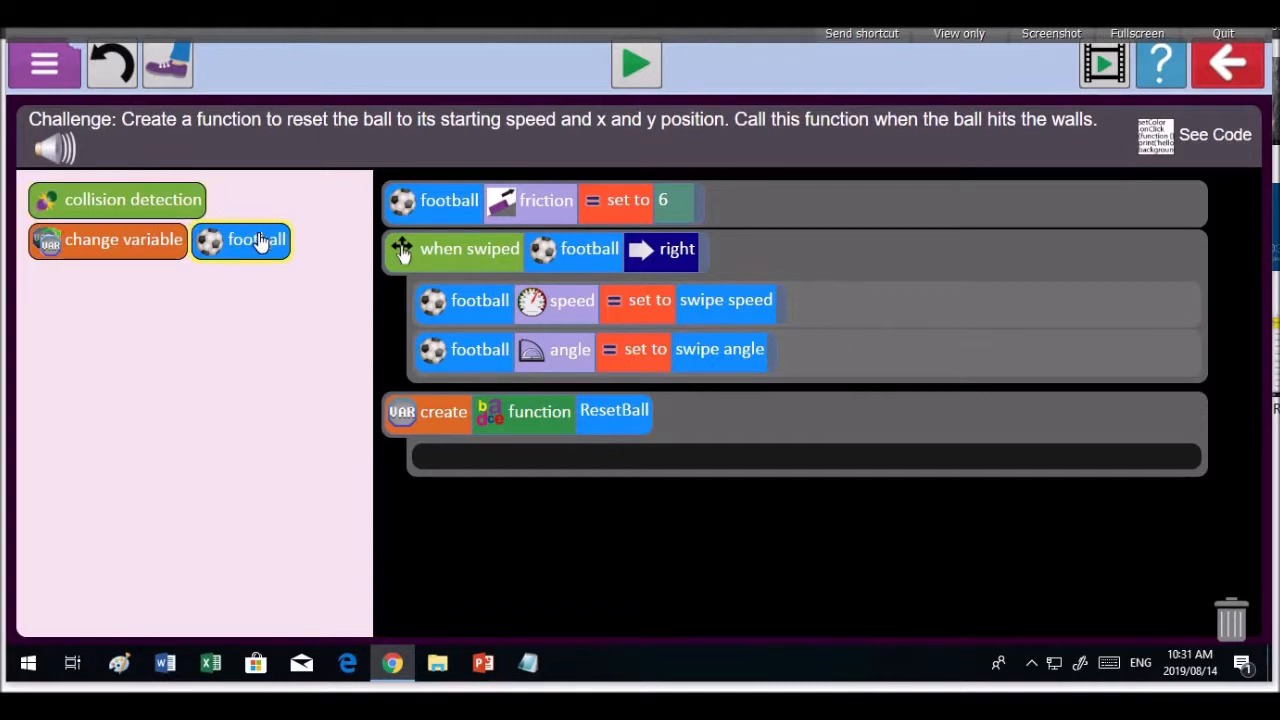
# - Drag a football block into the body of the ResetBall function
pyautogui.moveTo(258, 240); pyautogui.dragTo(264, 292)
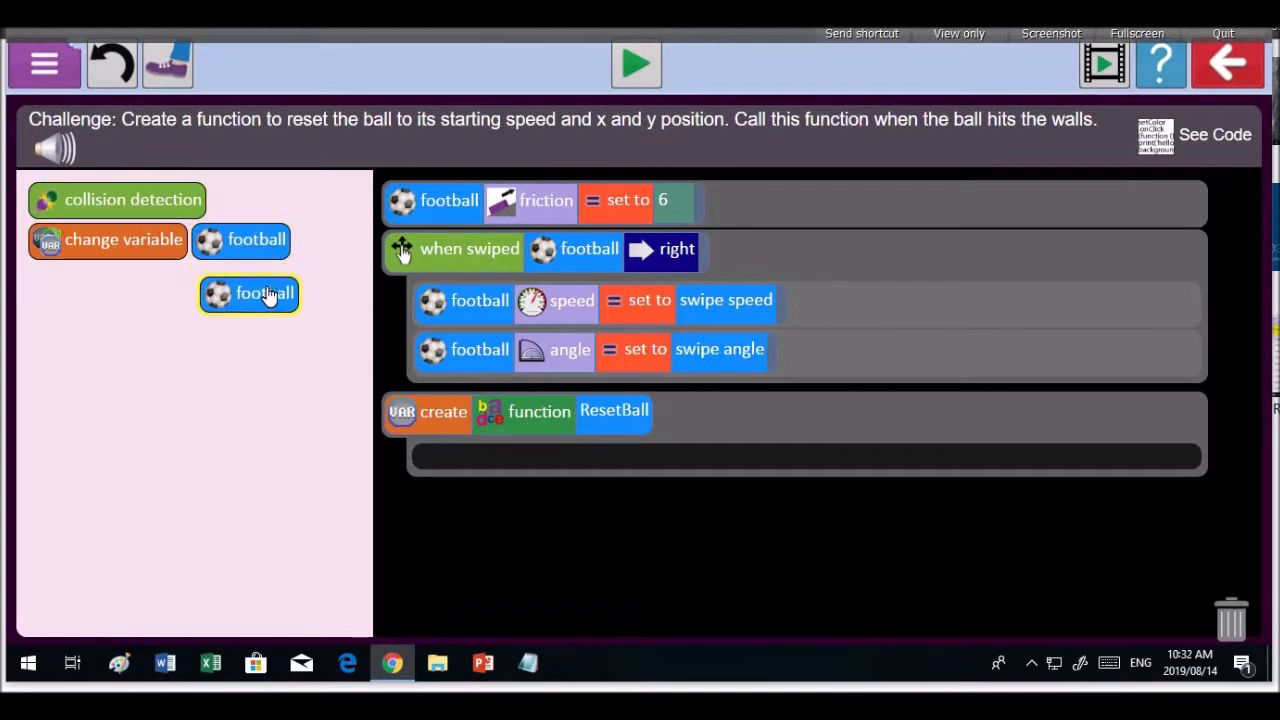
pyautogui.moveTo(264, 292); pyautogui.dragTo(424, 492)
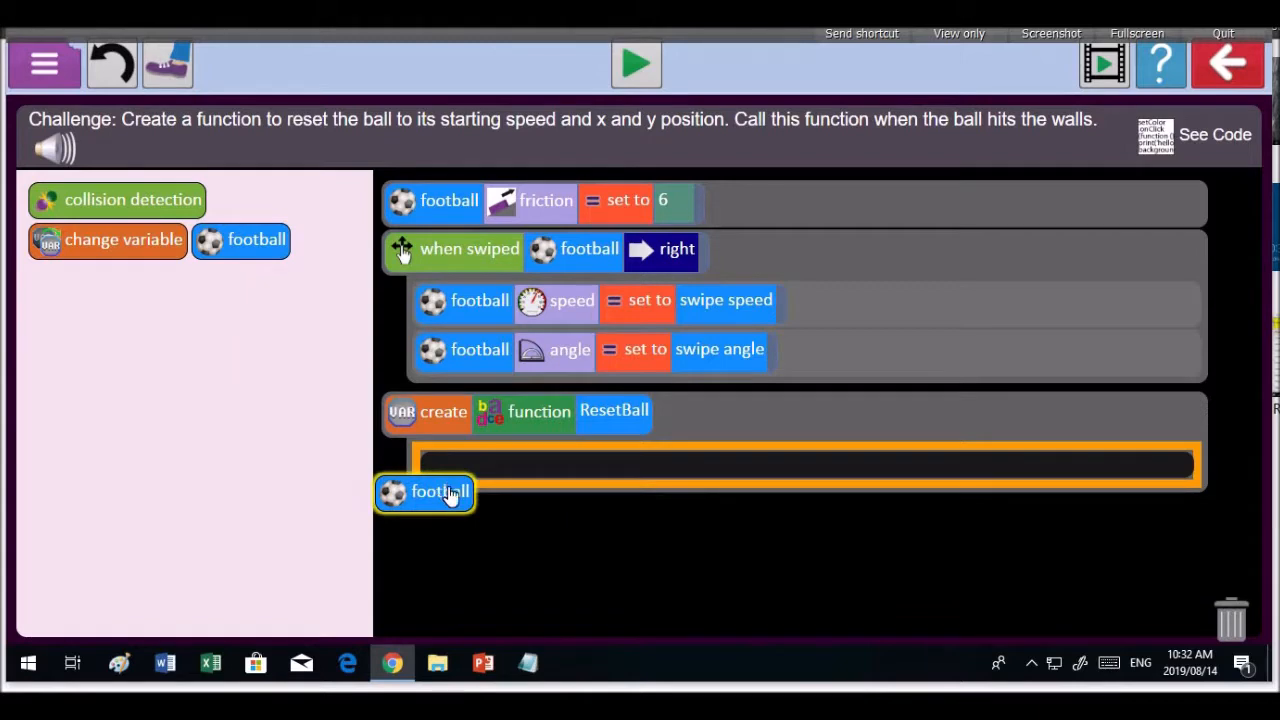
pyautogui.click(424, 492)
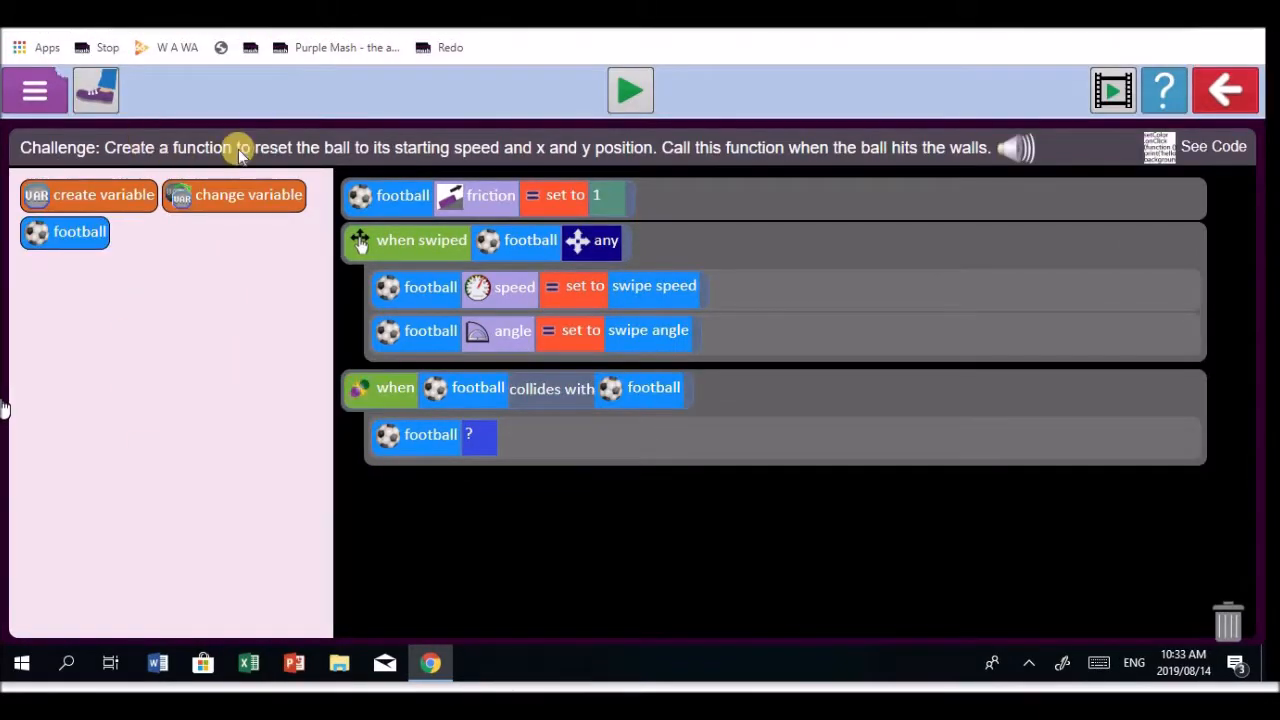
pyautogui.moveTo(436, 180)
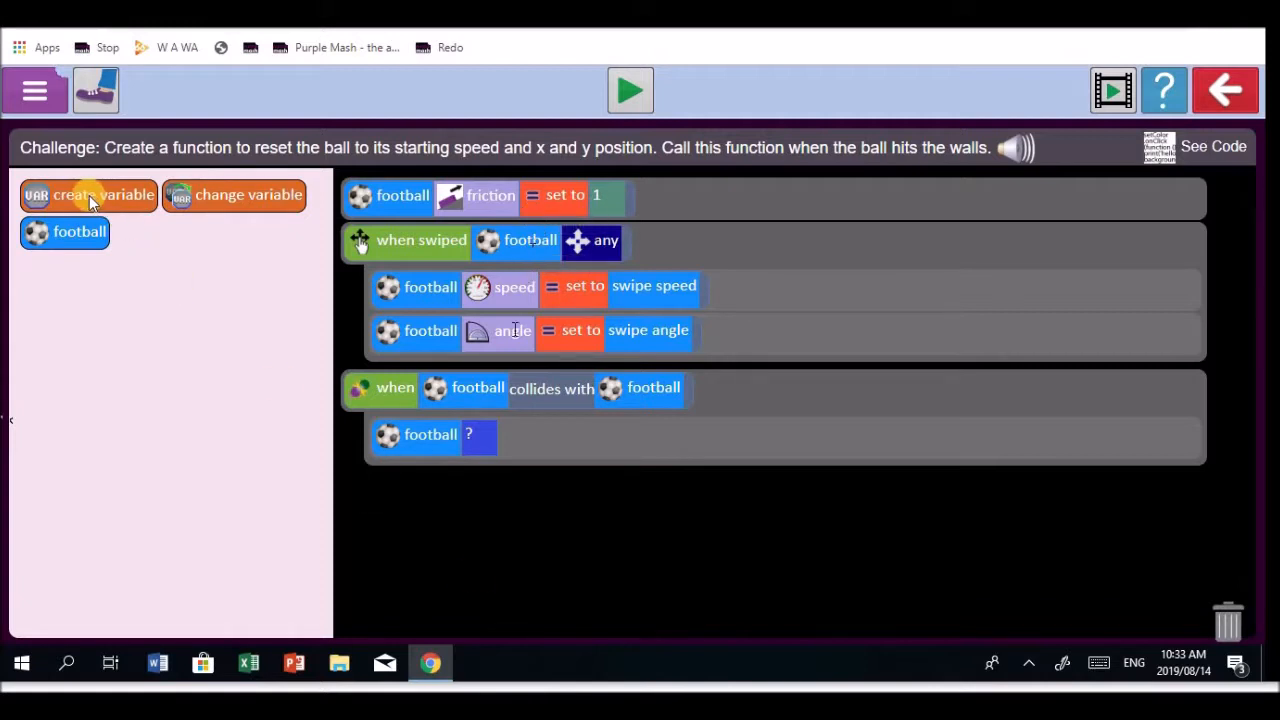
# - Add a create-variable block at the top of the code, make it a function named Resetball
pyautogui.moveTo(88, 196); pyautogui.dragTo(538, 482)
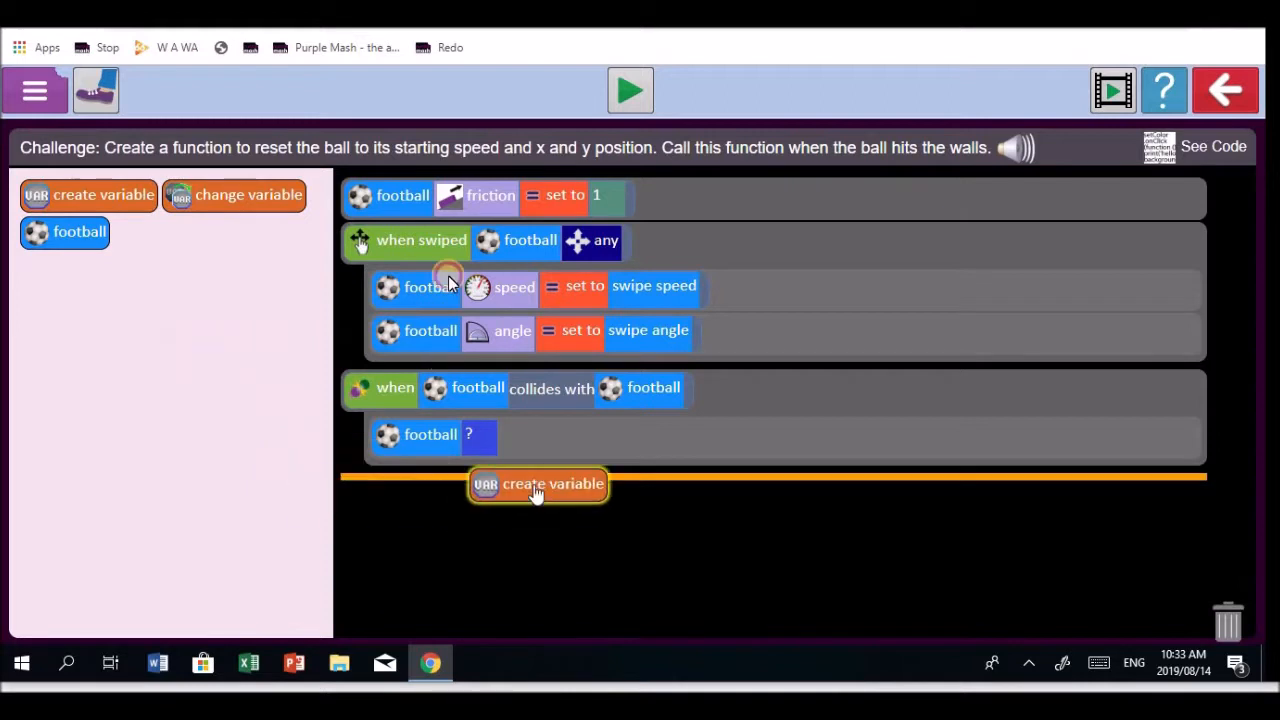
pyautogui.moveTo(538, 482); pyautogui.dragTo(126, 328)
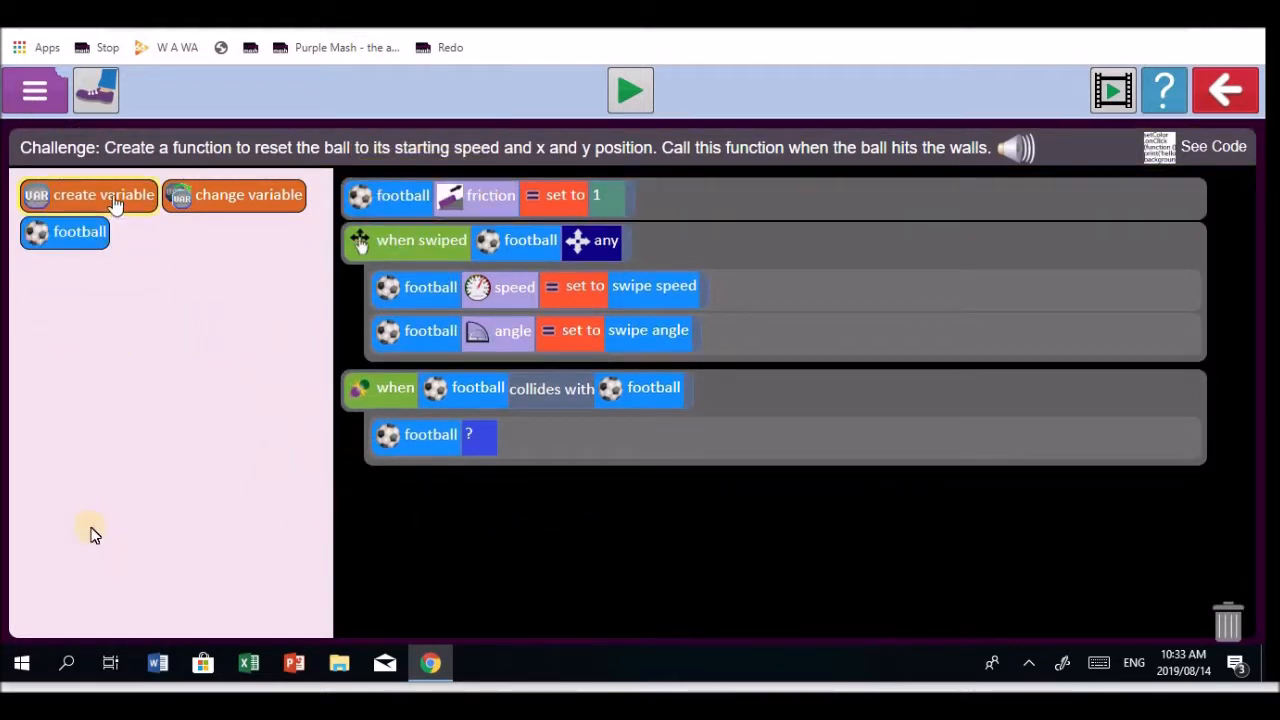
pyautogui.click(88, 194)
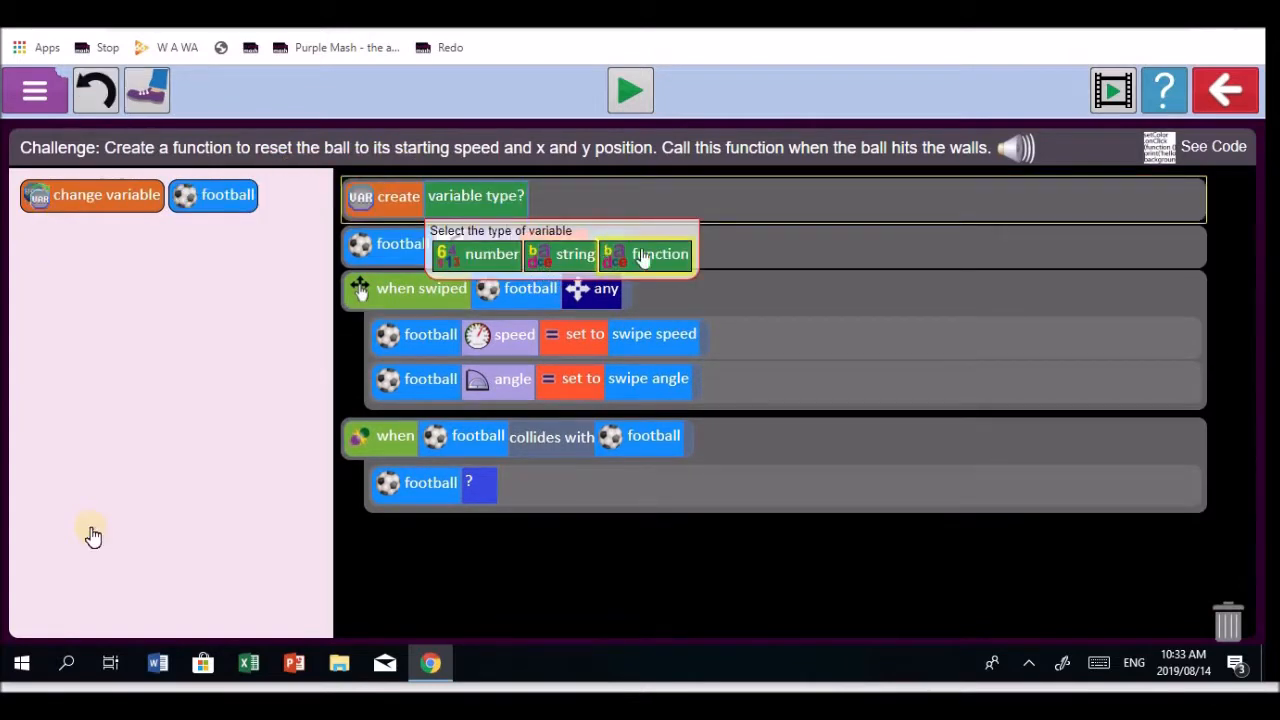
pyautogui.click(660, 254)
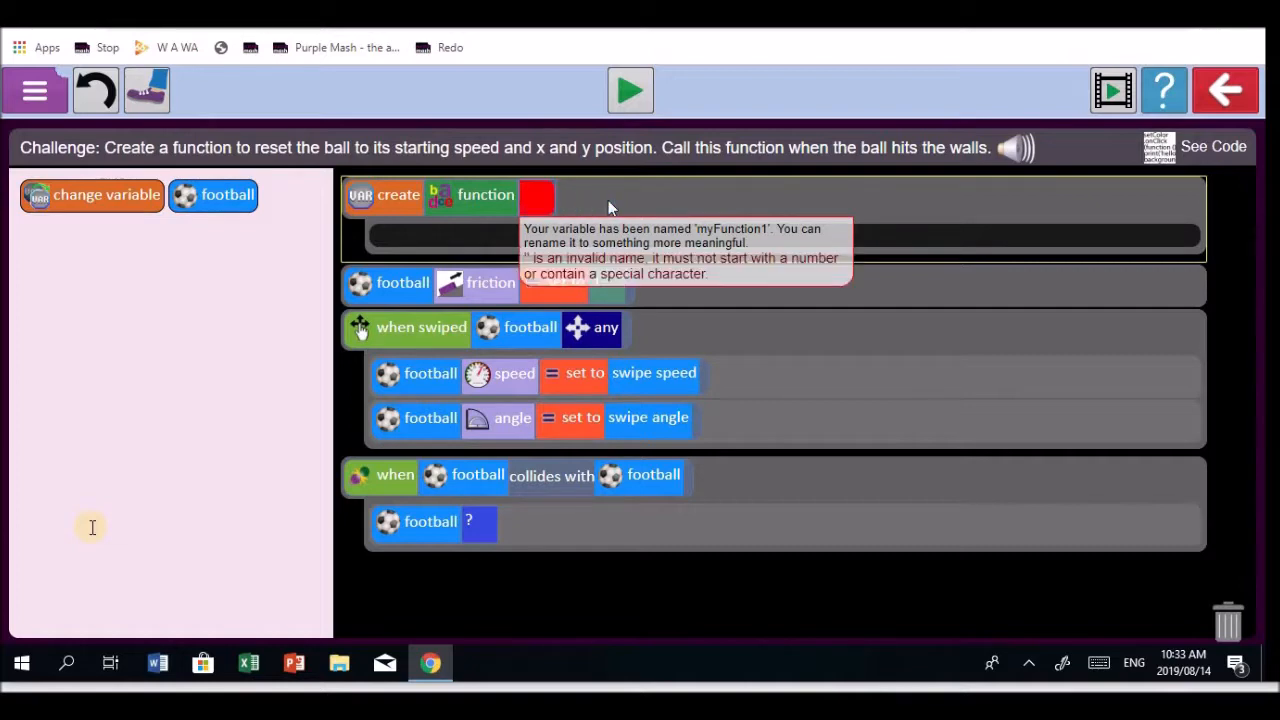
pyautogui.write('R')
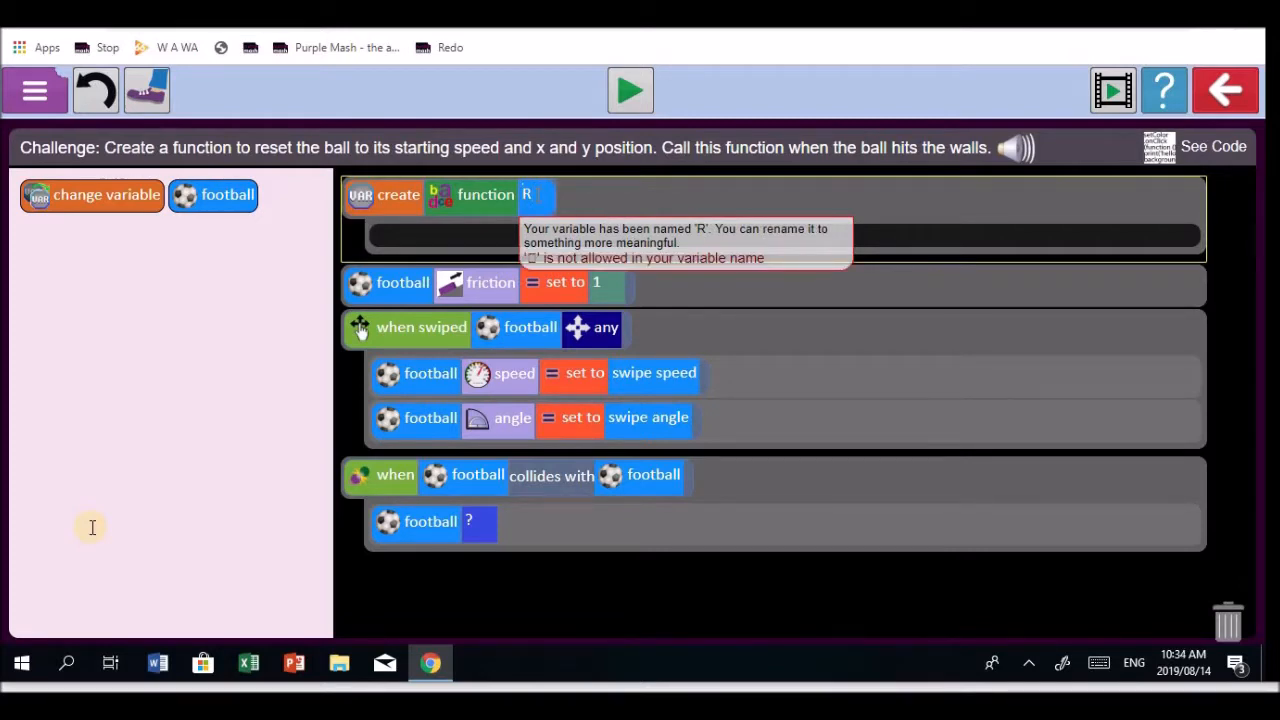
pyautogui.write('Reset')
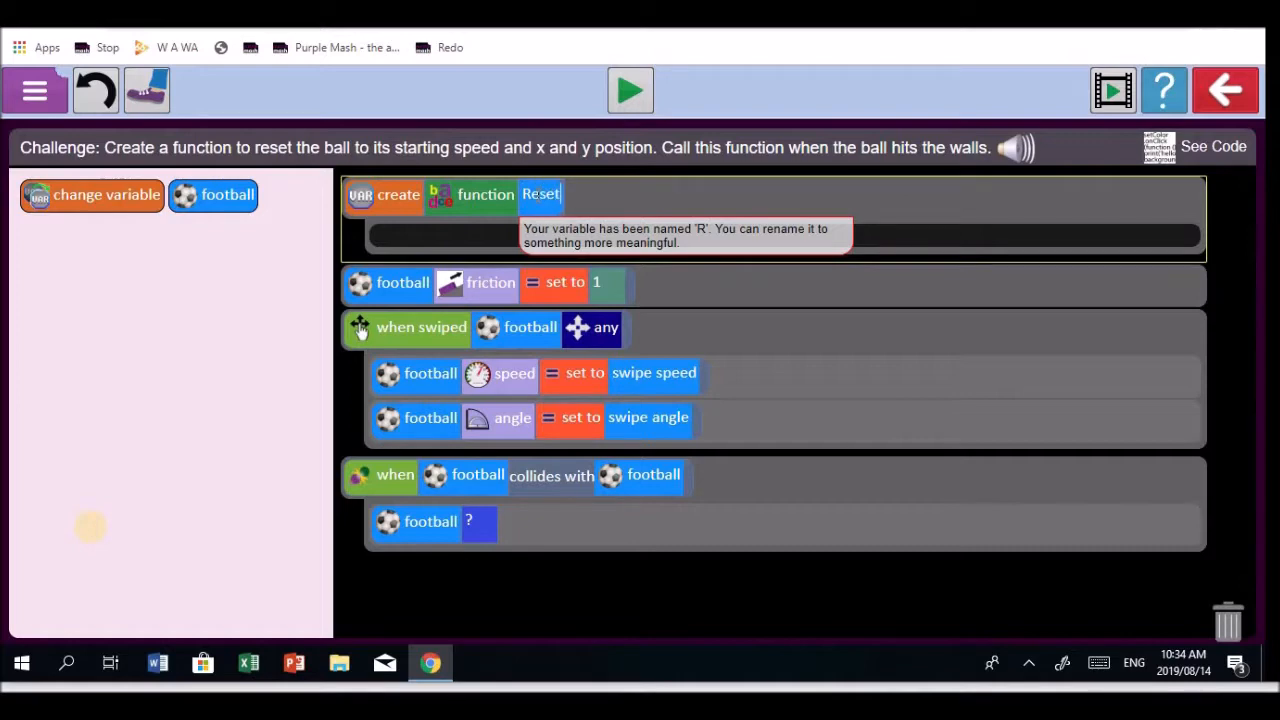
pyautogui.write('ball')
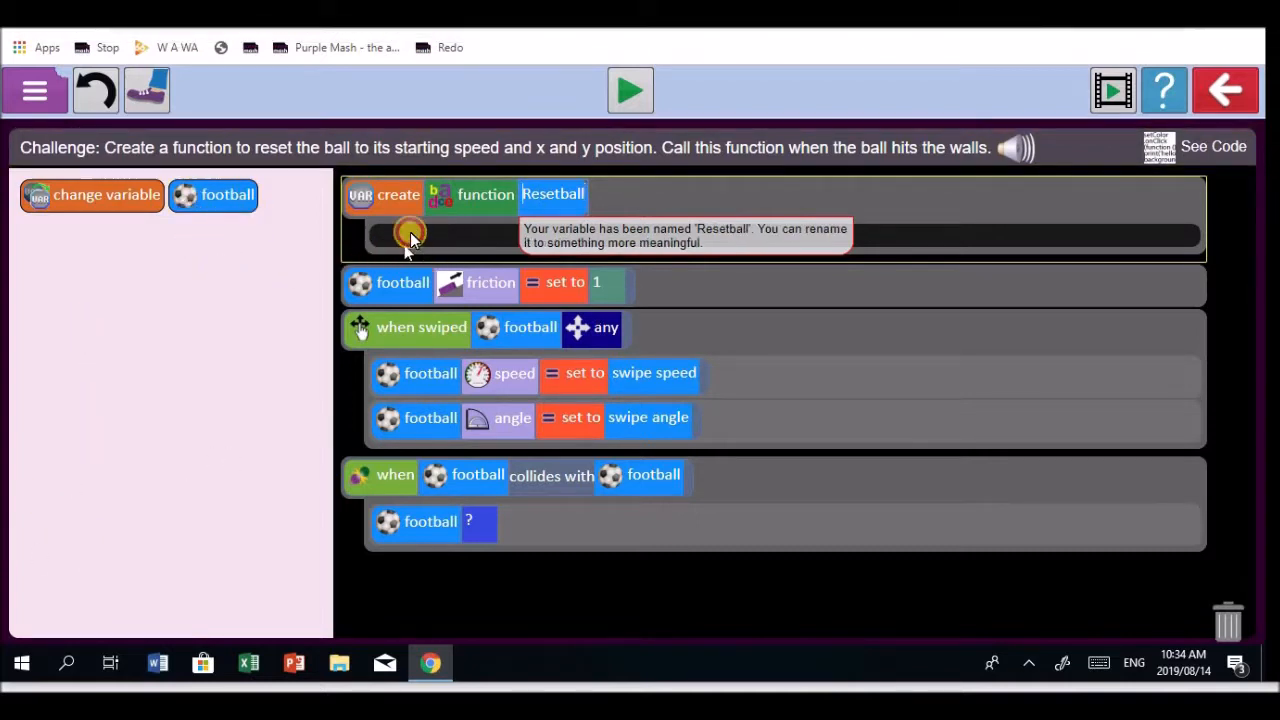
# - Have Resetball set the football's x position to 3
pyautogui.click(212, 196)
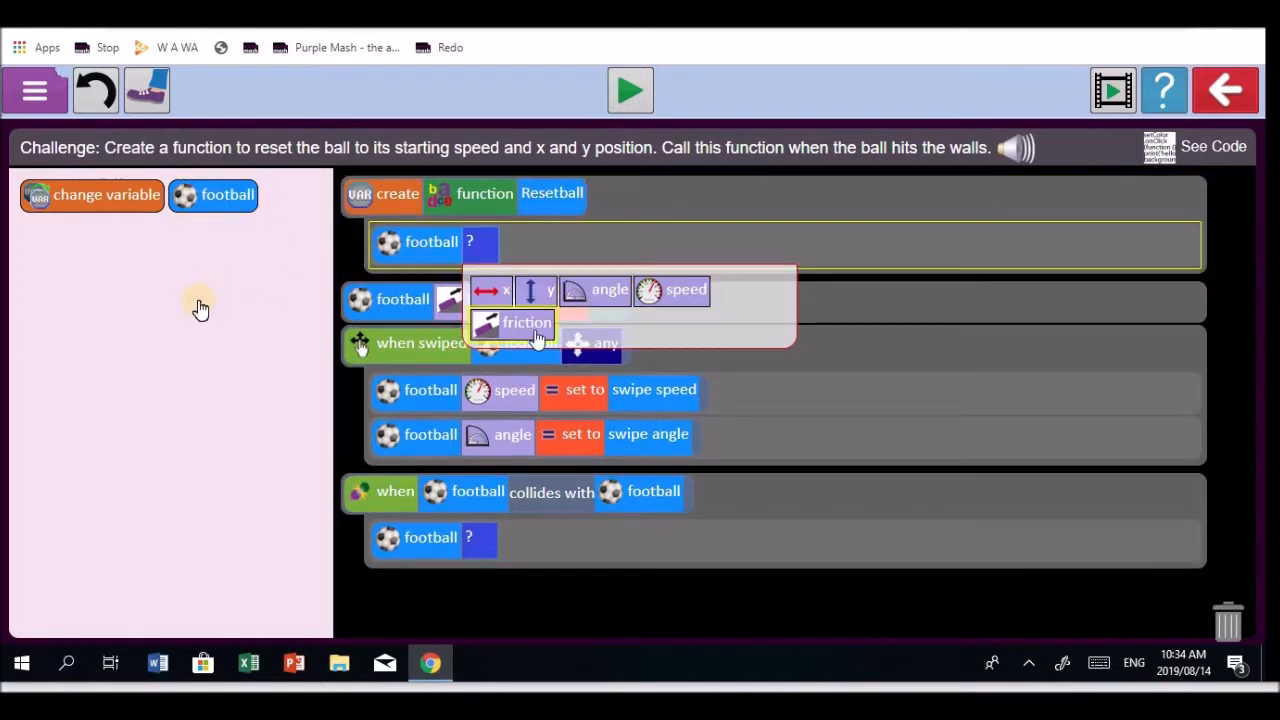
pyautogui.moveTo(644, 320)
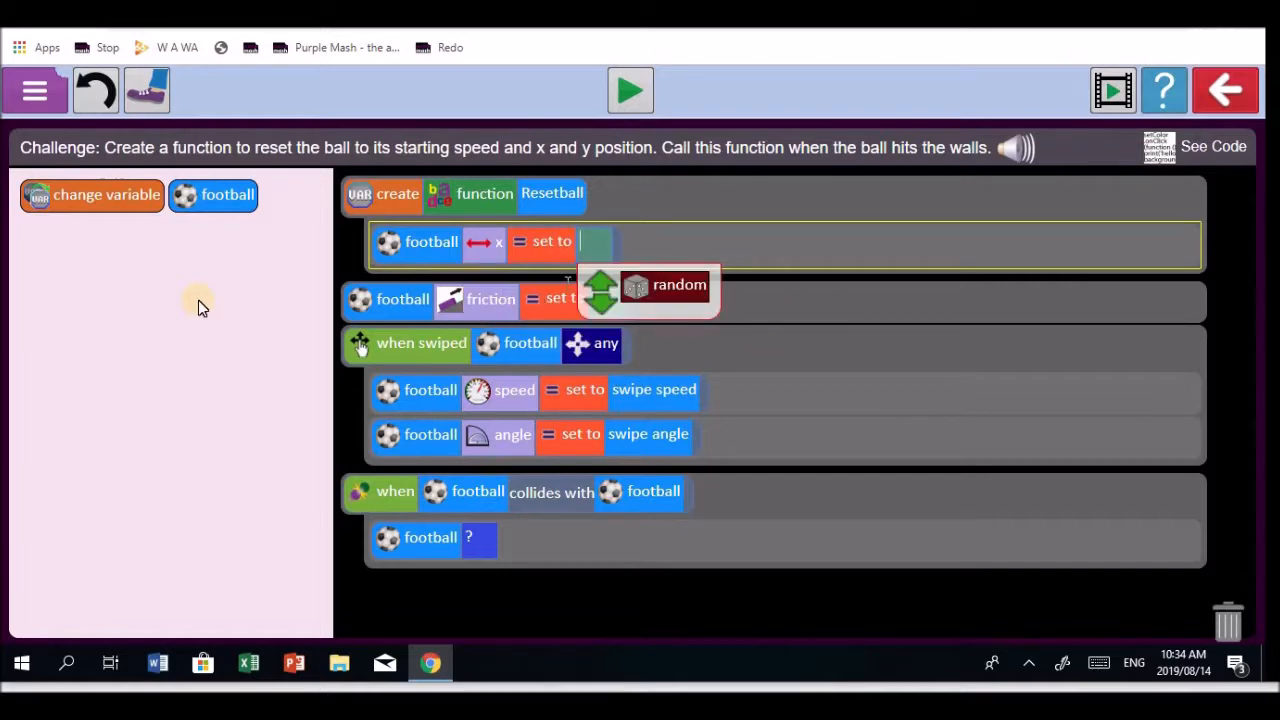
pyautogui.write('3')
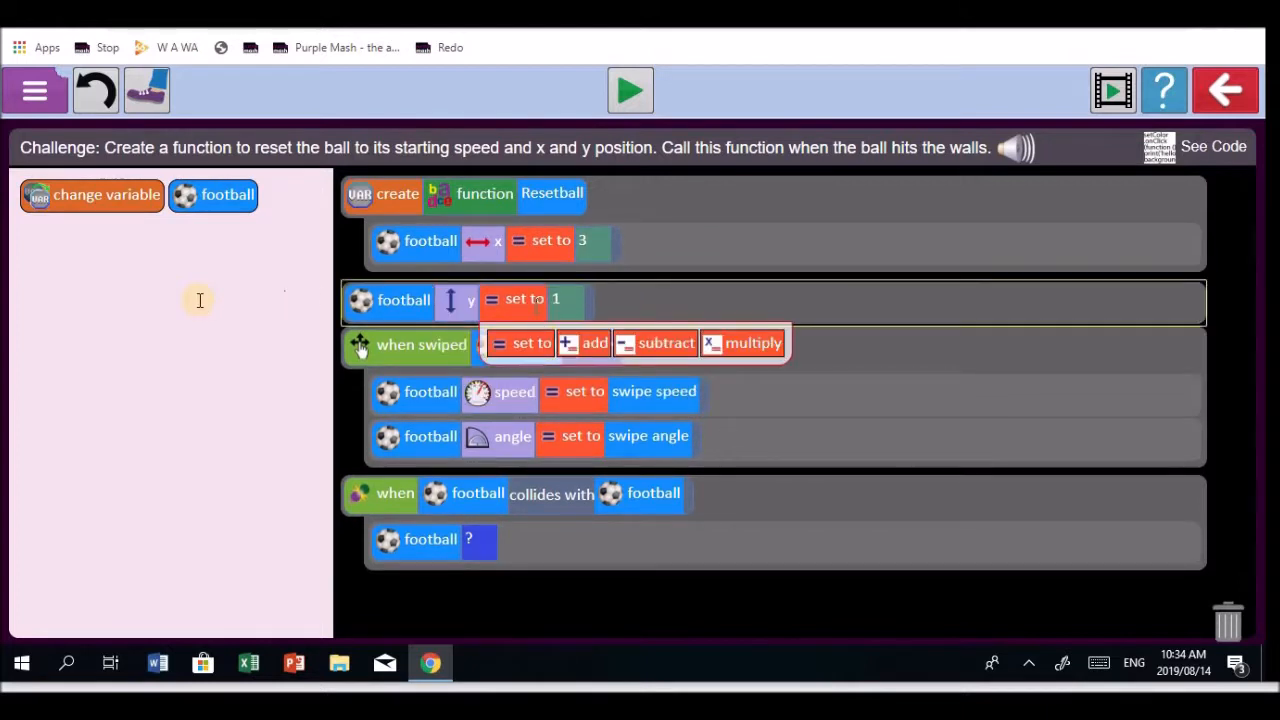
pyautogui.moveTo(544, 310)
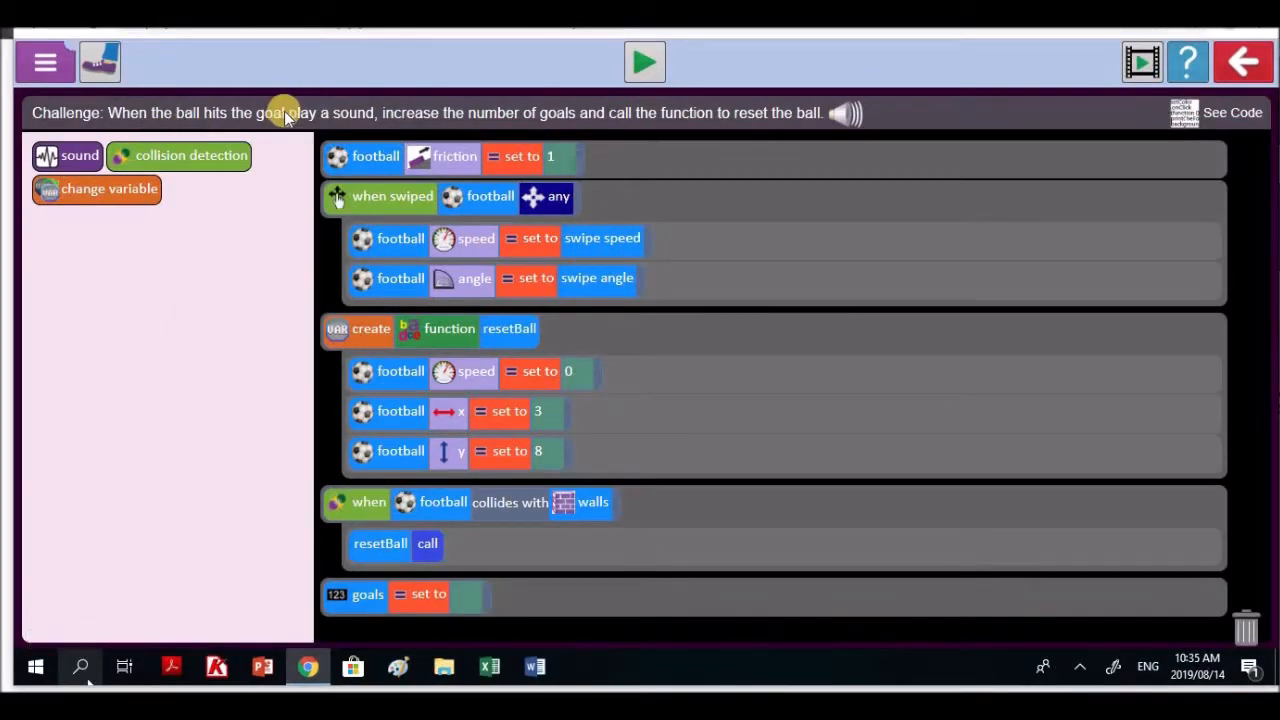
pyautogui.moveTo(444, 144)
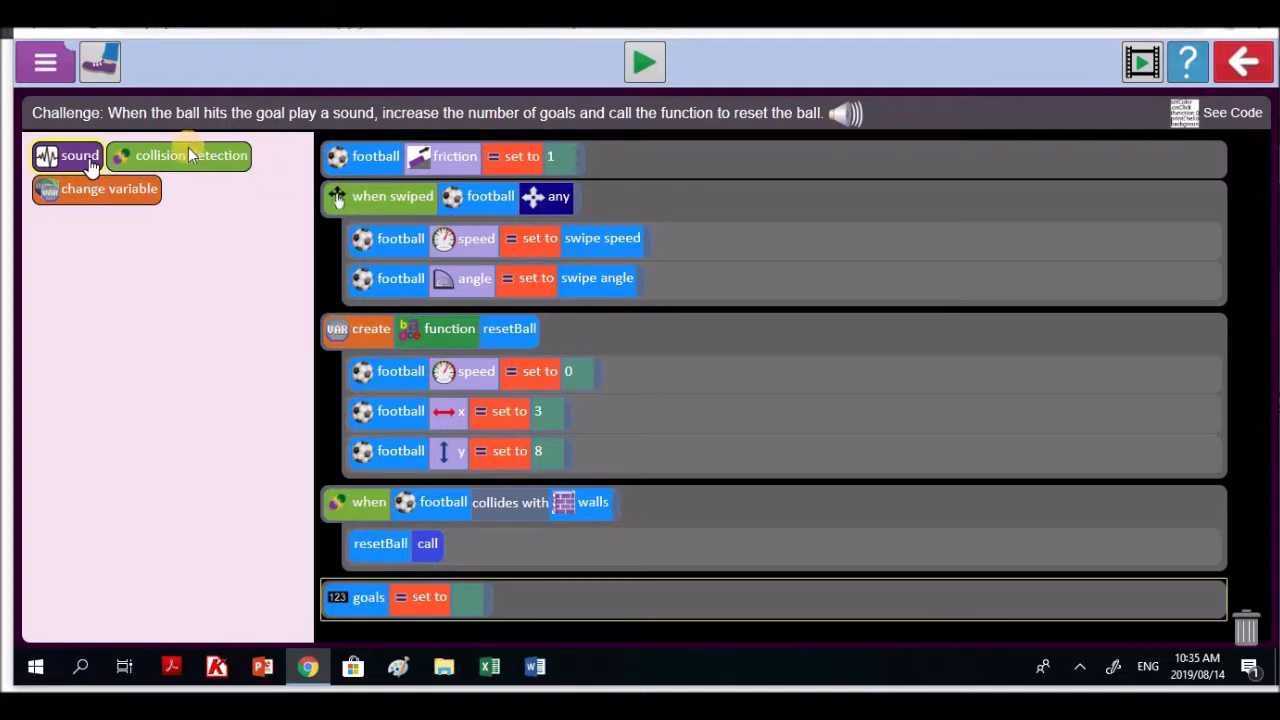
# - Bring a block into the goal-collision event for scoring
pyautogui.moveTo(190, 156); pyautogui.dragTo(440, 600)
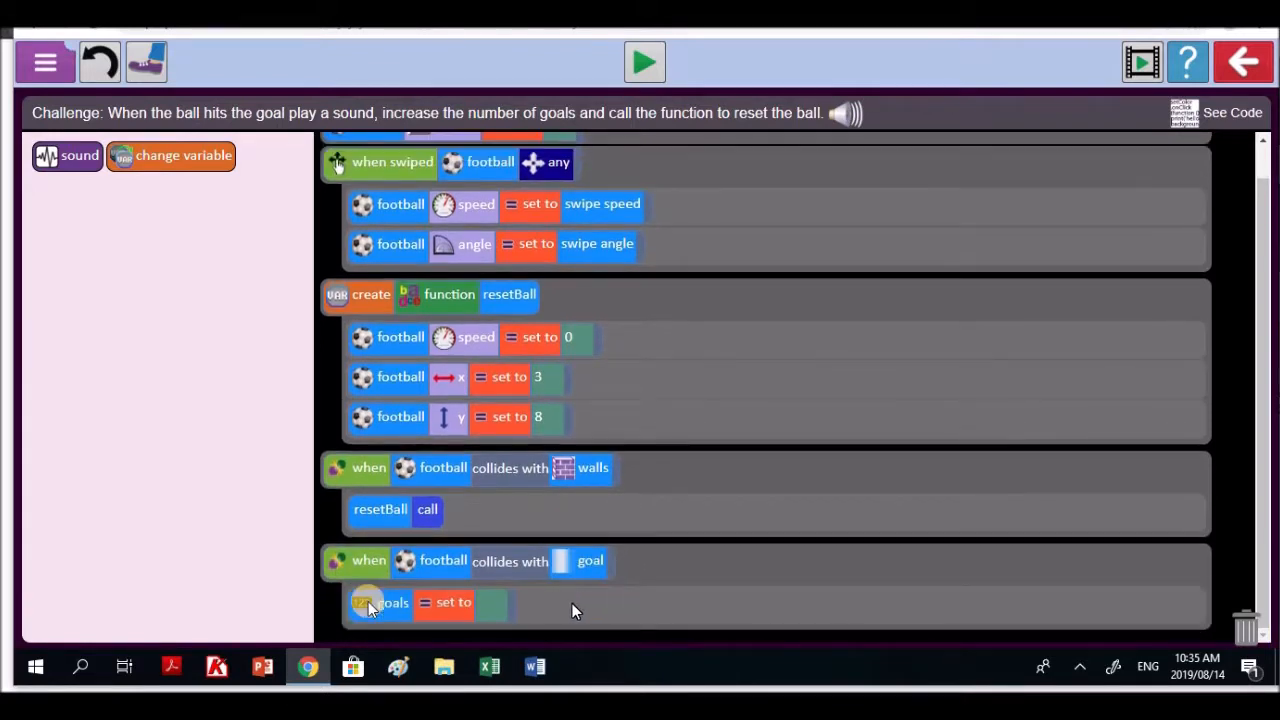
pyautogui.moveTo(640, 596)
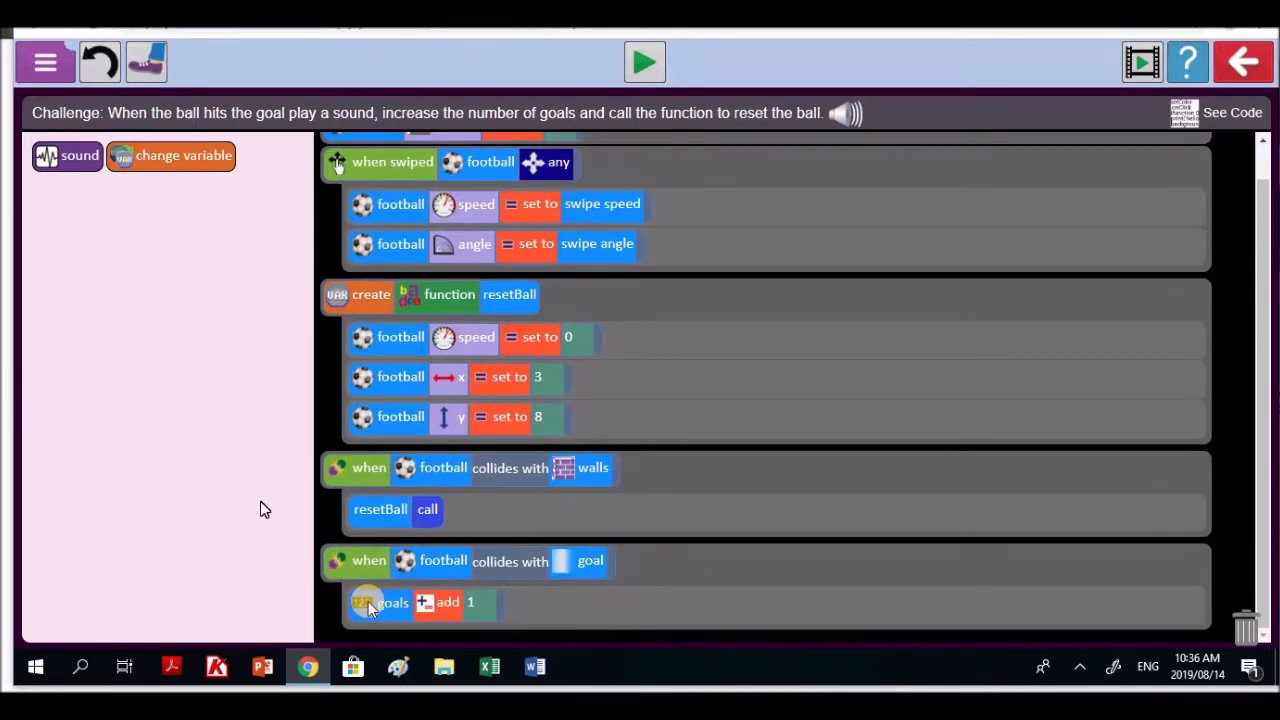
pyautogui.moveTo(500, 638)
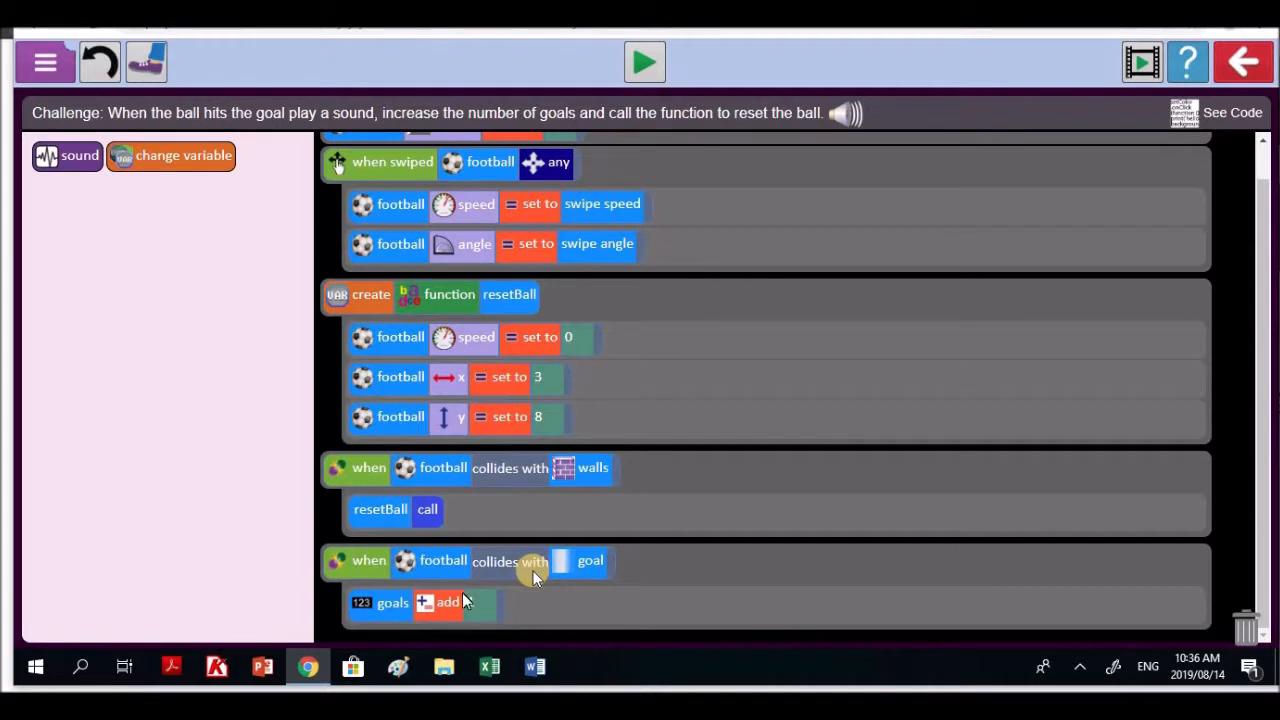
# - Set the goals increase to 1 in the goal-collision event
pyautogui.write('1')
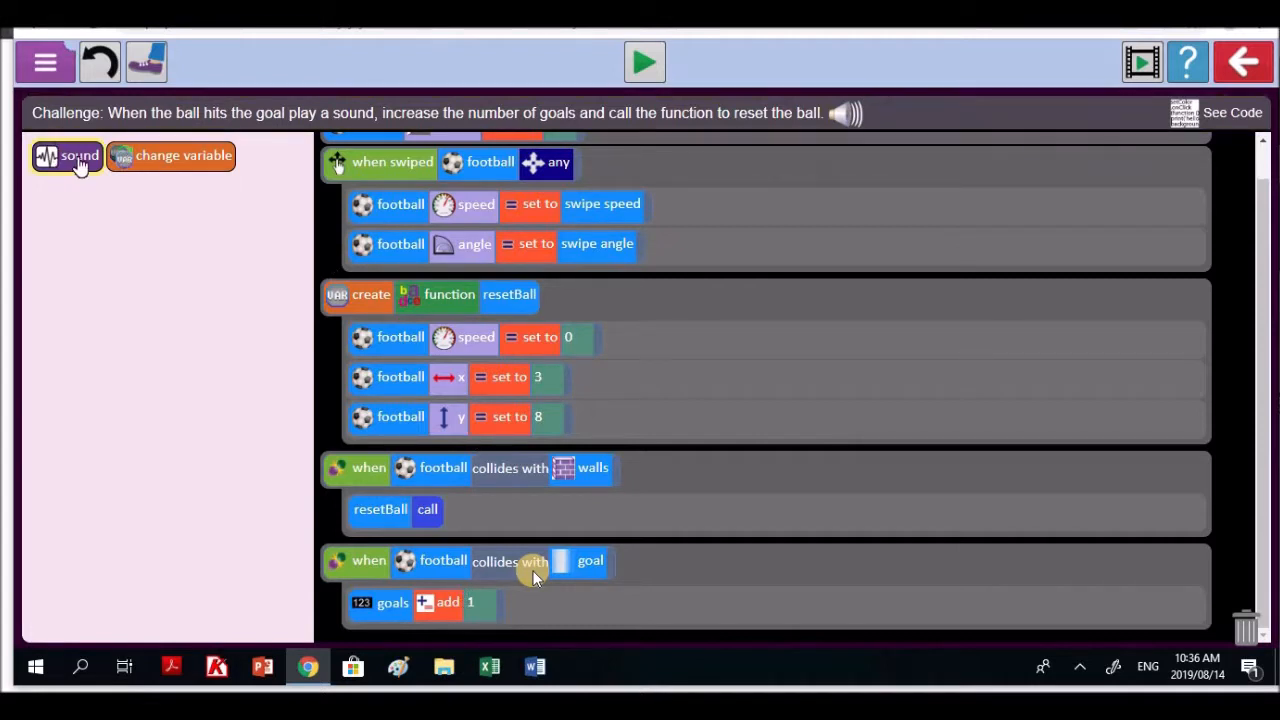
pyautogui.moveTo(936, 328)
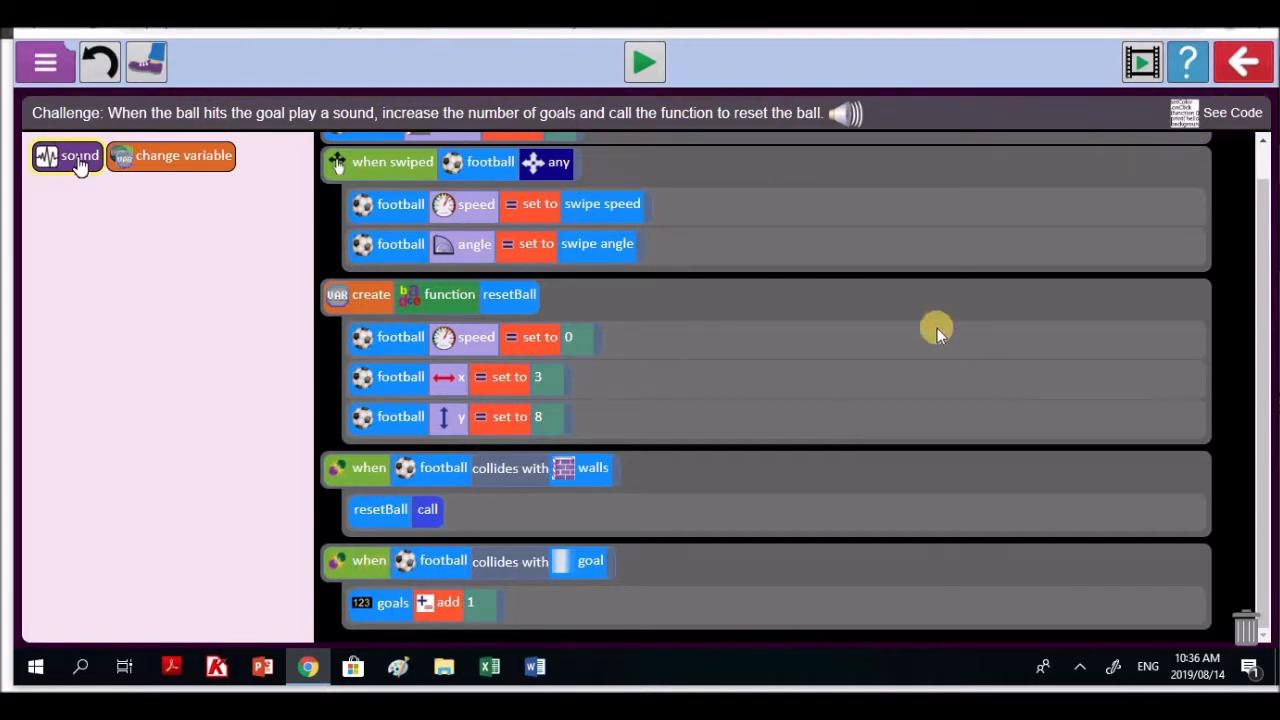
pyautogui.moveTo(436, 590)
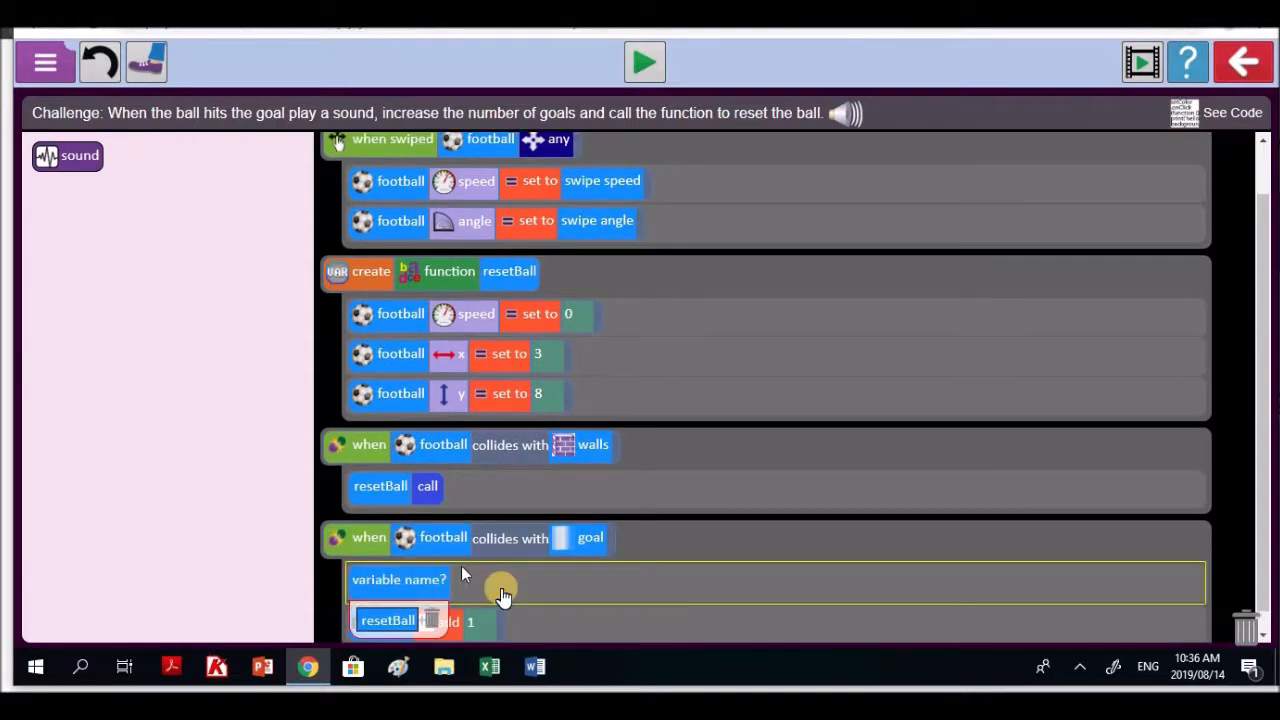
pyautogui.moveTo(636, 552)
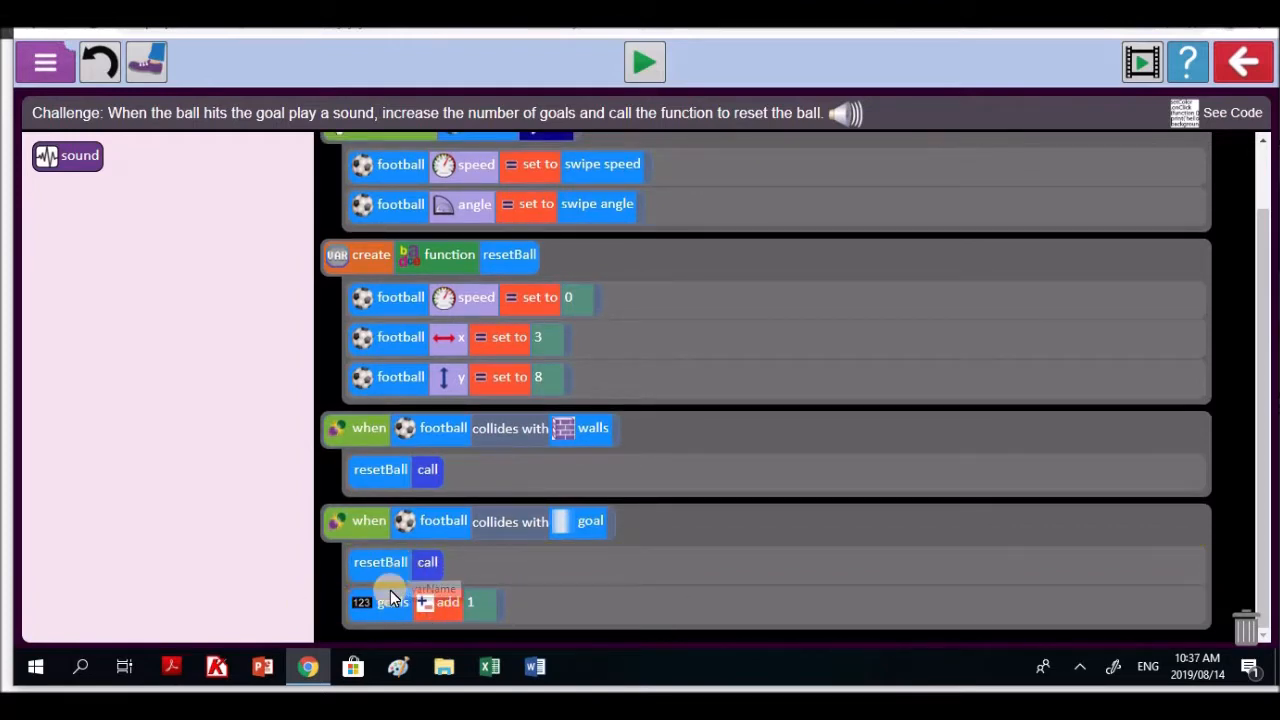
pyautogui.click(390, 600)
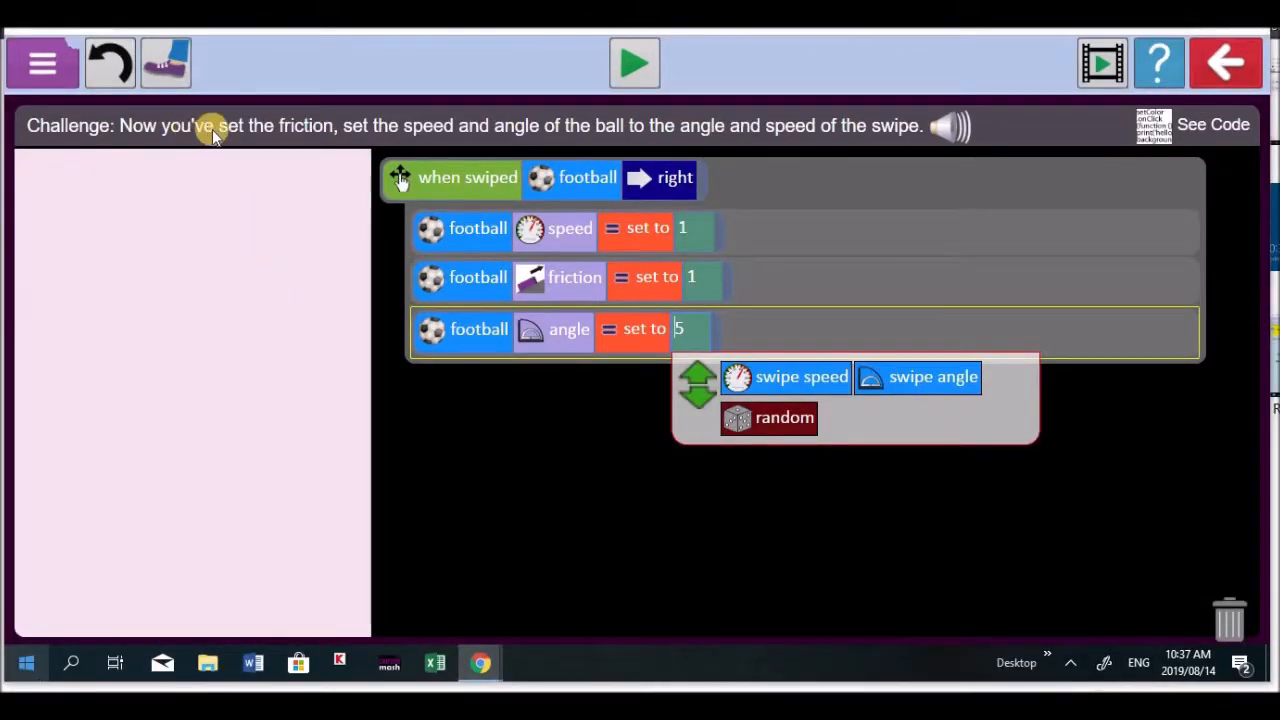
pyautogui.moveTo(344, 288)
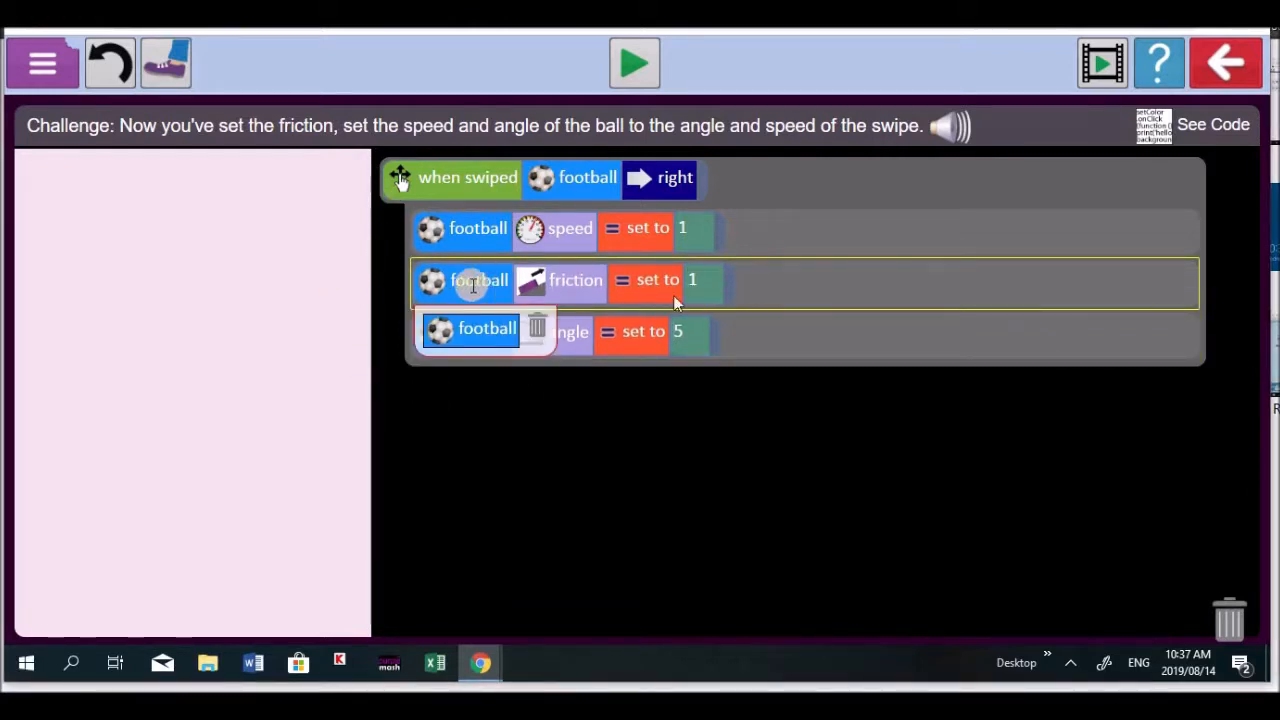
pyautogui.moveTo(448, 164)
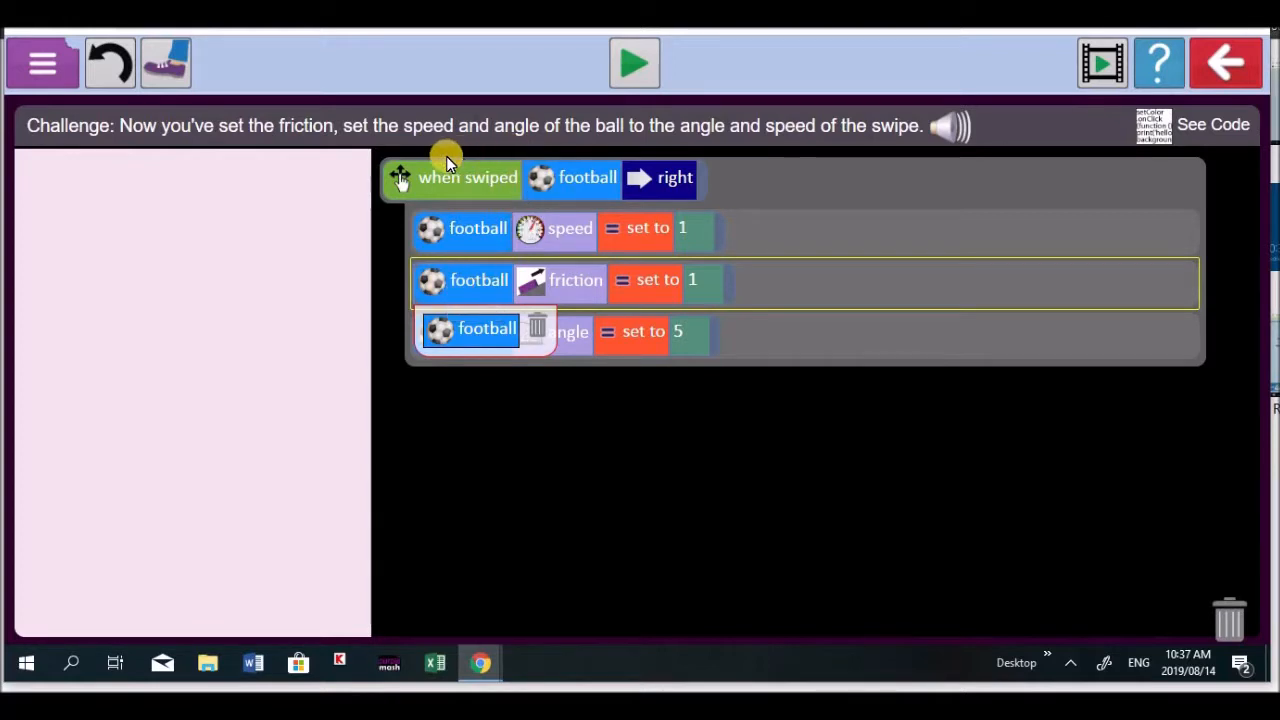
pyautogui.moveTo(480, 148)
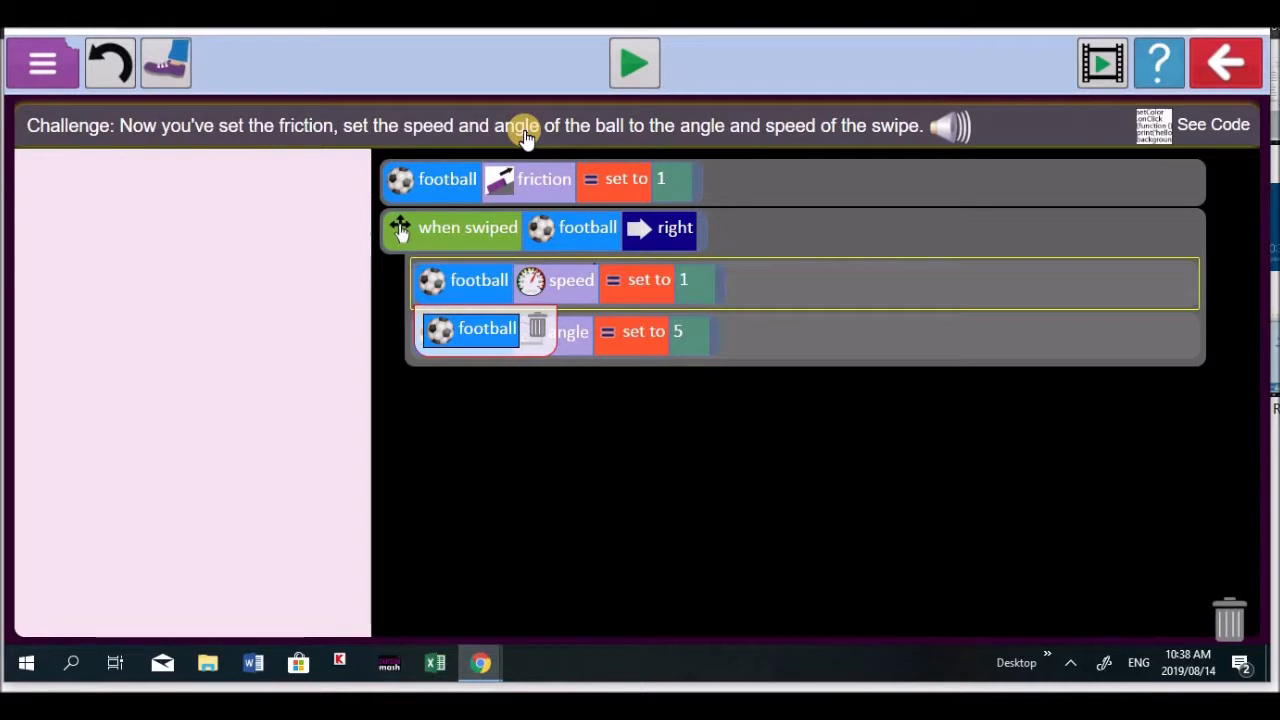
pyautogui.moveTo(678, 228)
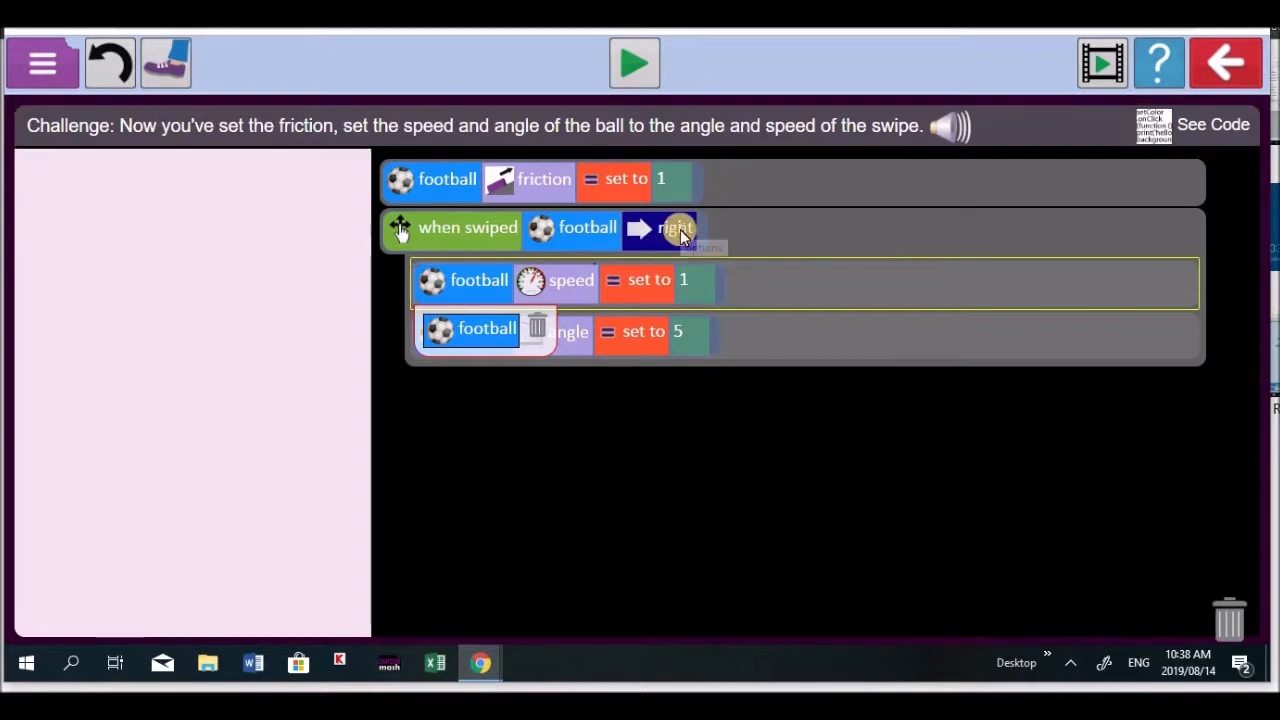
# - Make a swipe in any direction set the ball's speed to swipe speed and angle to swipe angle
pyautogui.click(676, 228)
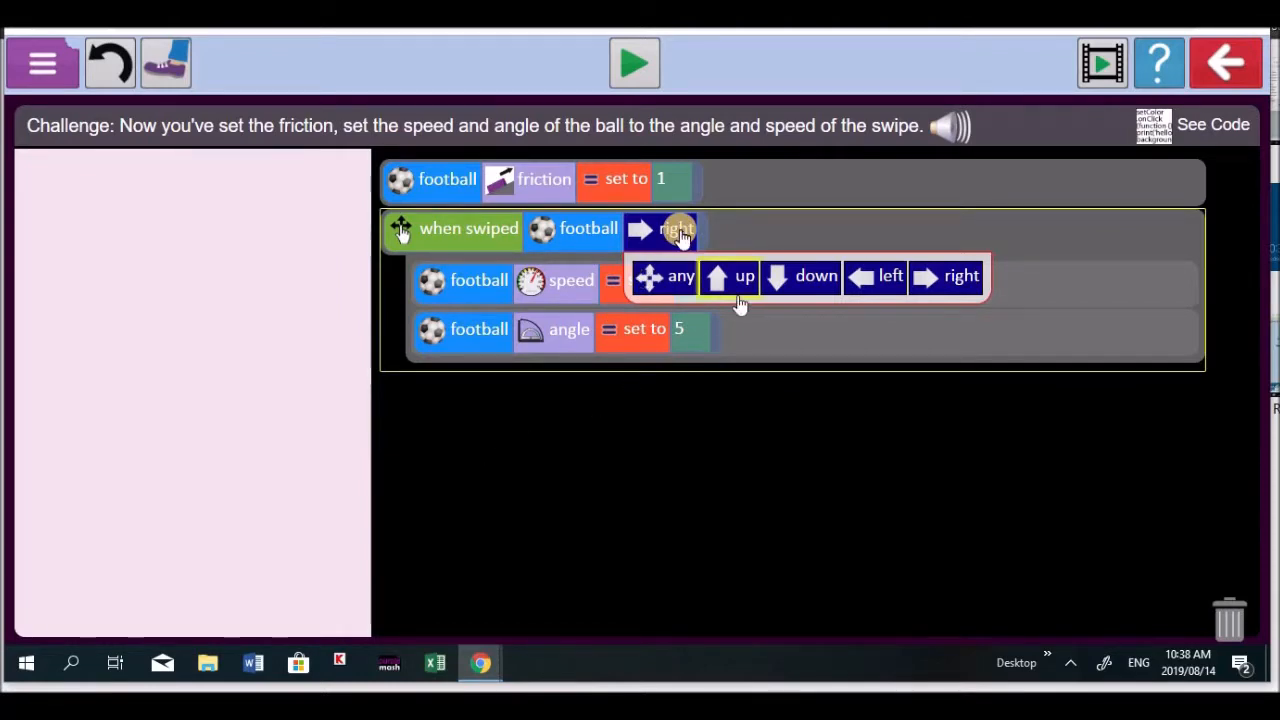
pyautogui.click(680, 276)
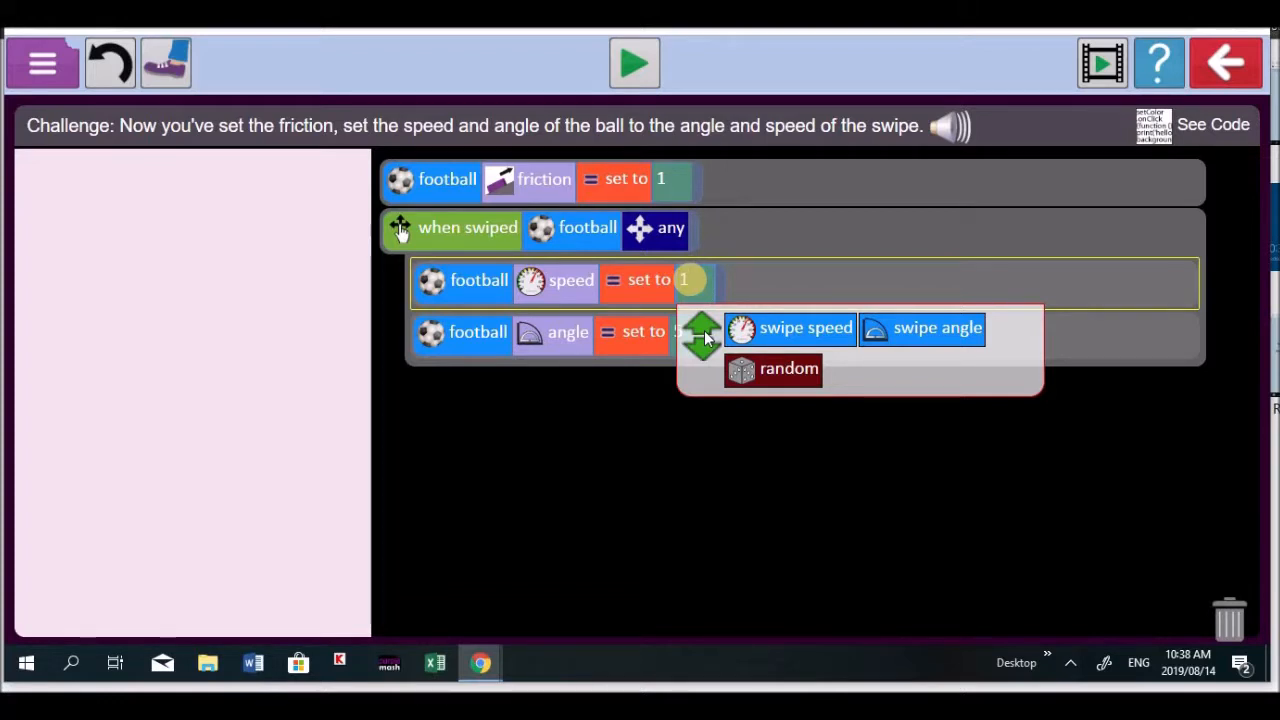
pyautogui.moveTo(696, 288)
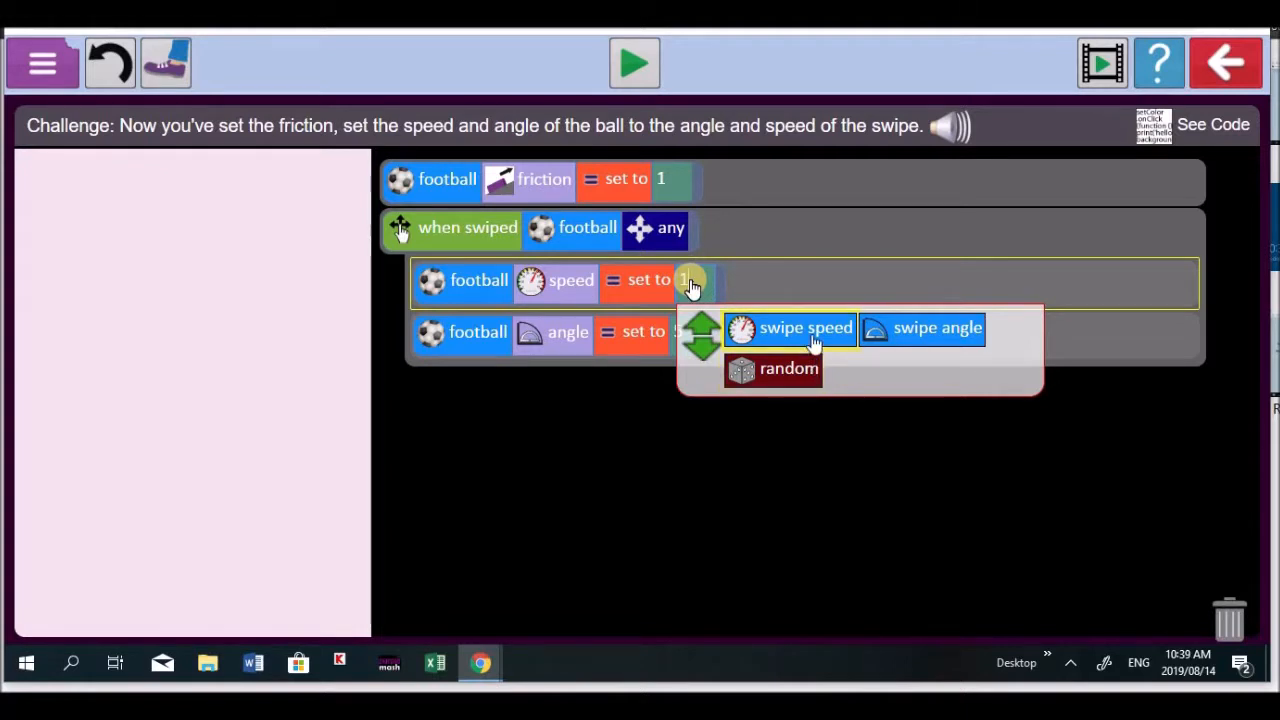
pyautogui.click(804, 328)
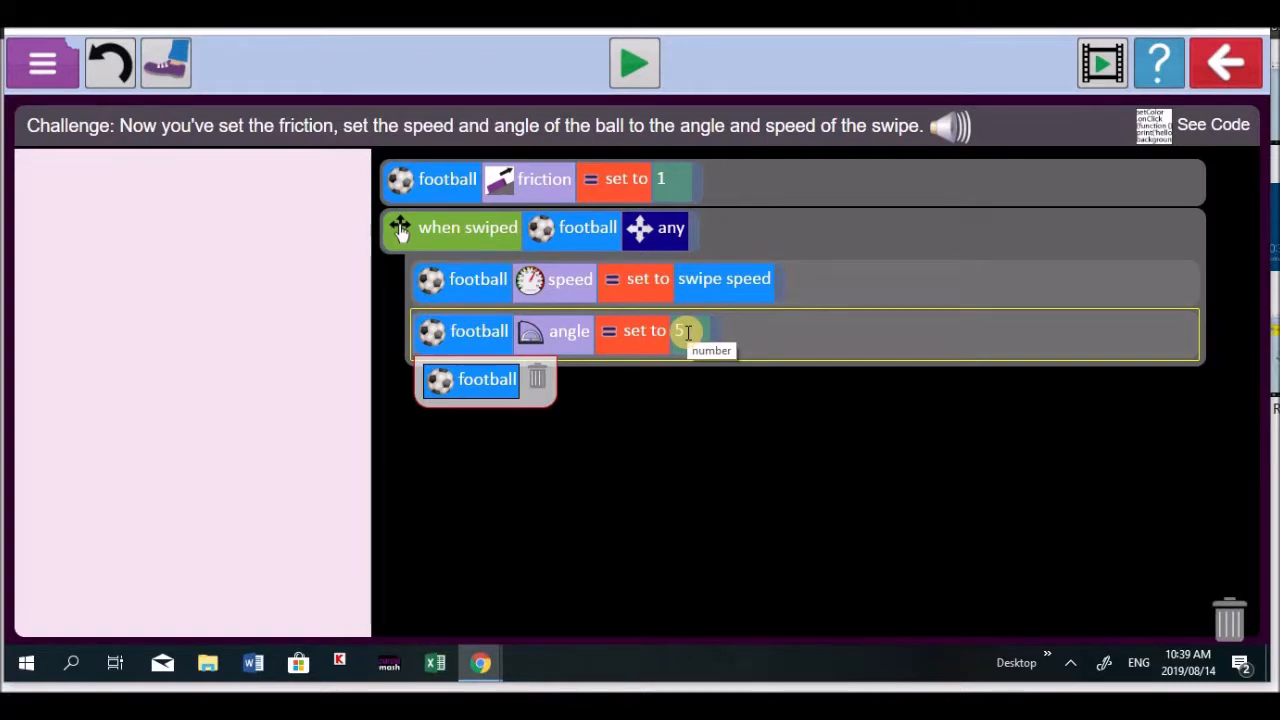
pyautogui.click(682, 332)
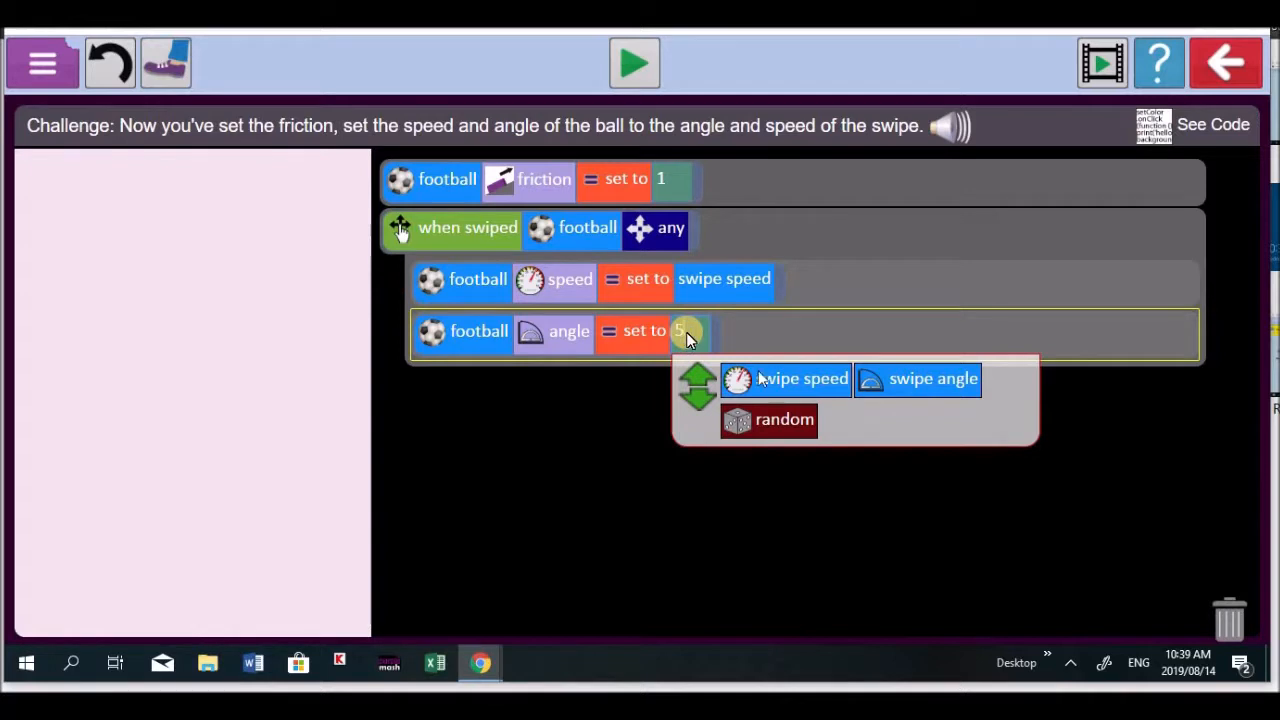
pyautogui.click(916, 378)
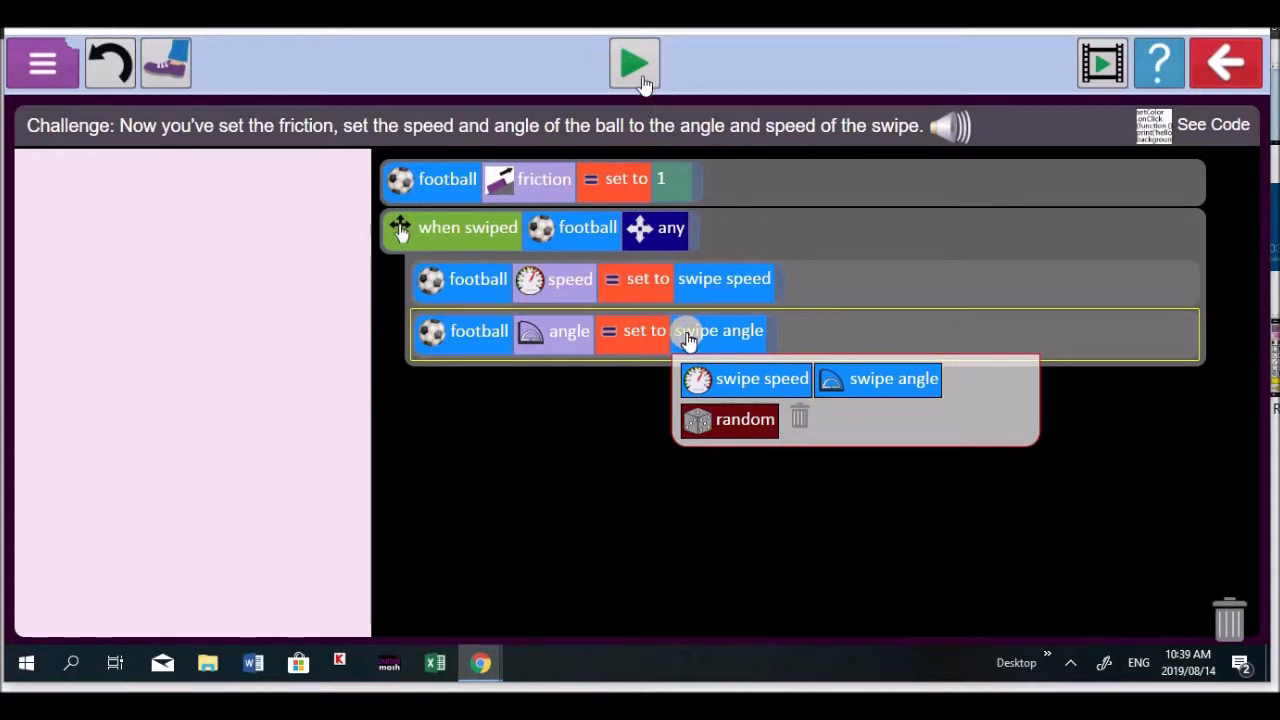
pyautogui.click(634, 62)
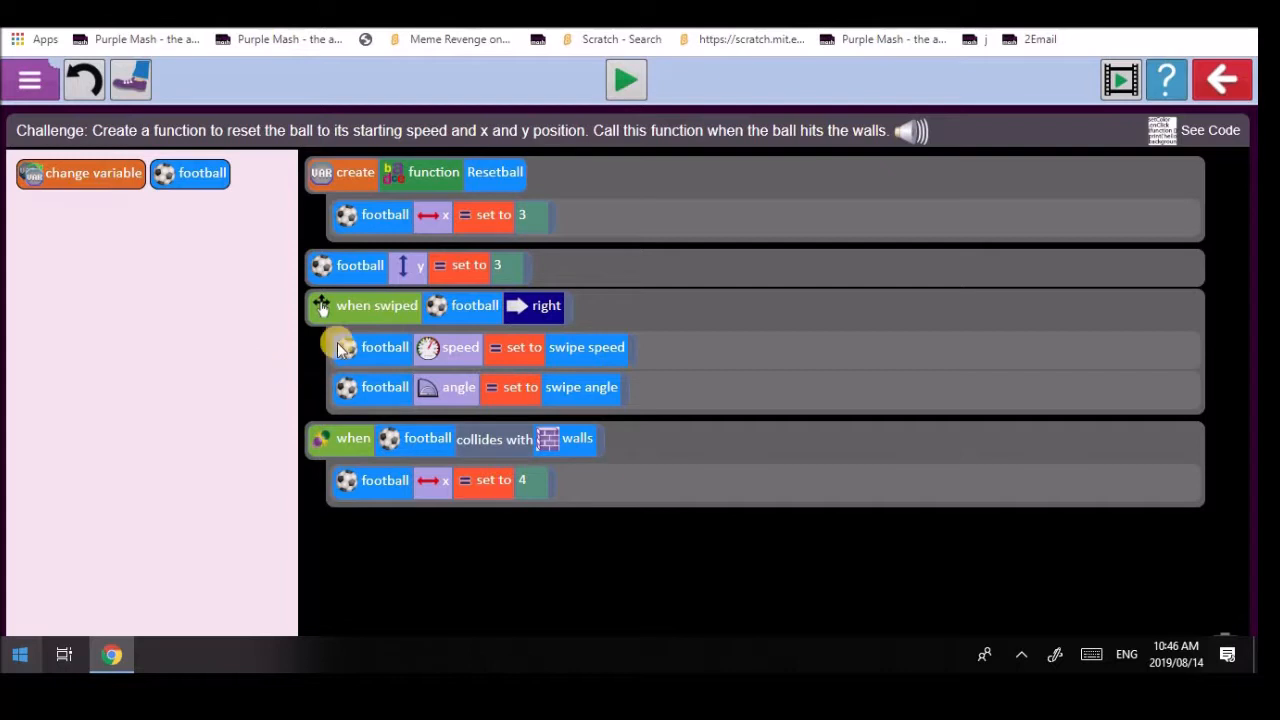
pyautogui.moveTo(400, 456)
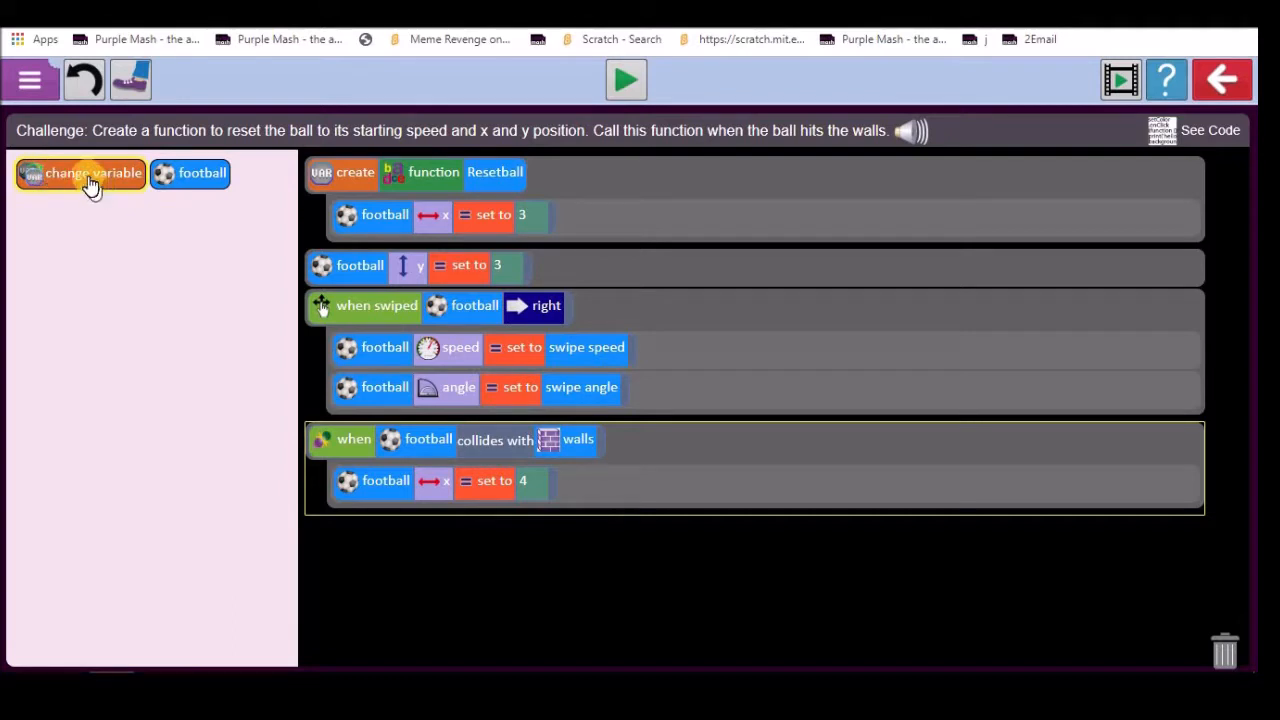
# - Add a block in Resetball setting the ball's speed to 0
pyautogui.moveTo(80, 172); pyautogui.dragTo(104, 268)
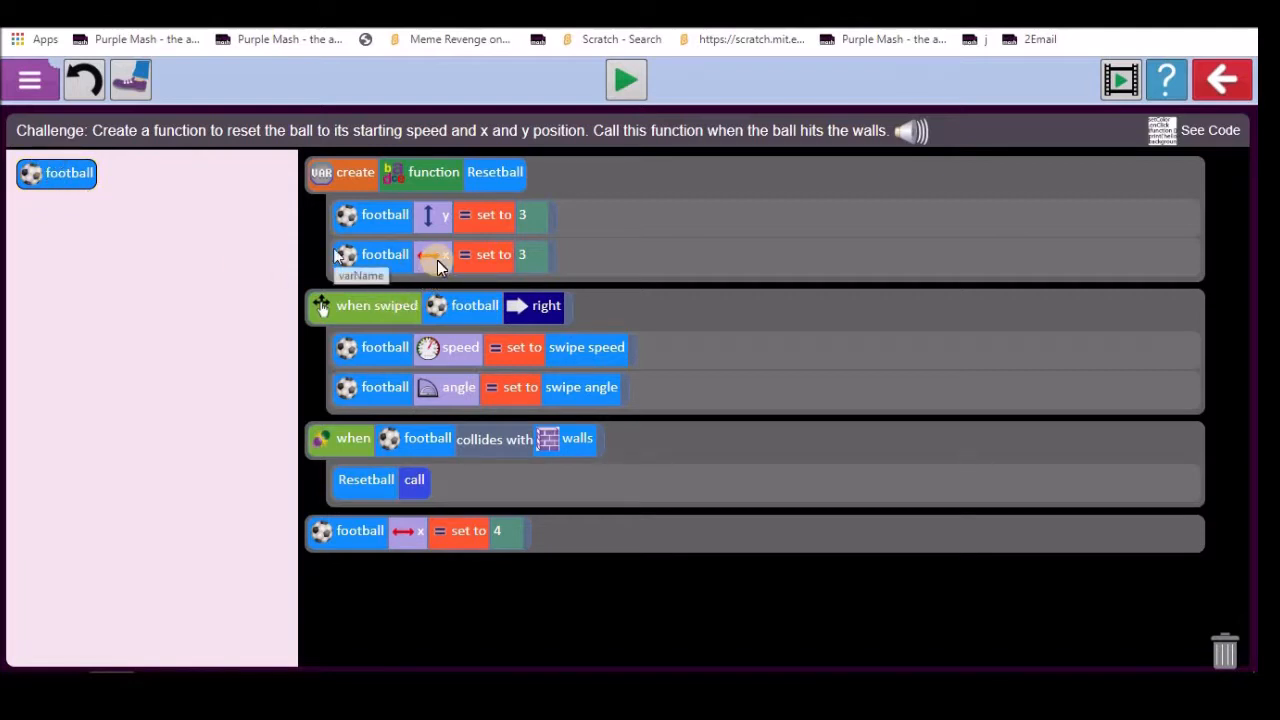
pyautogui.click(348, 532)
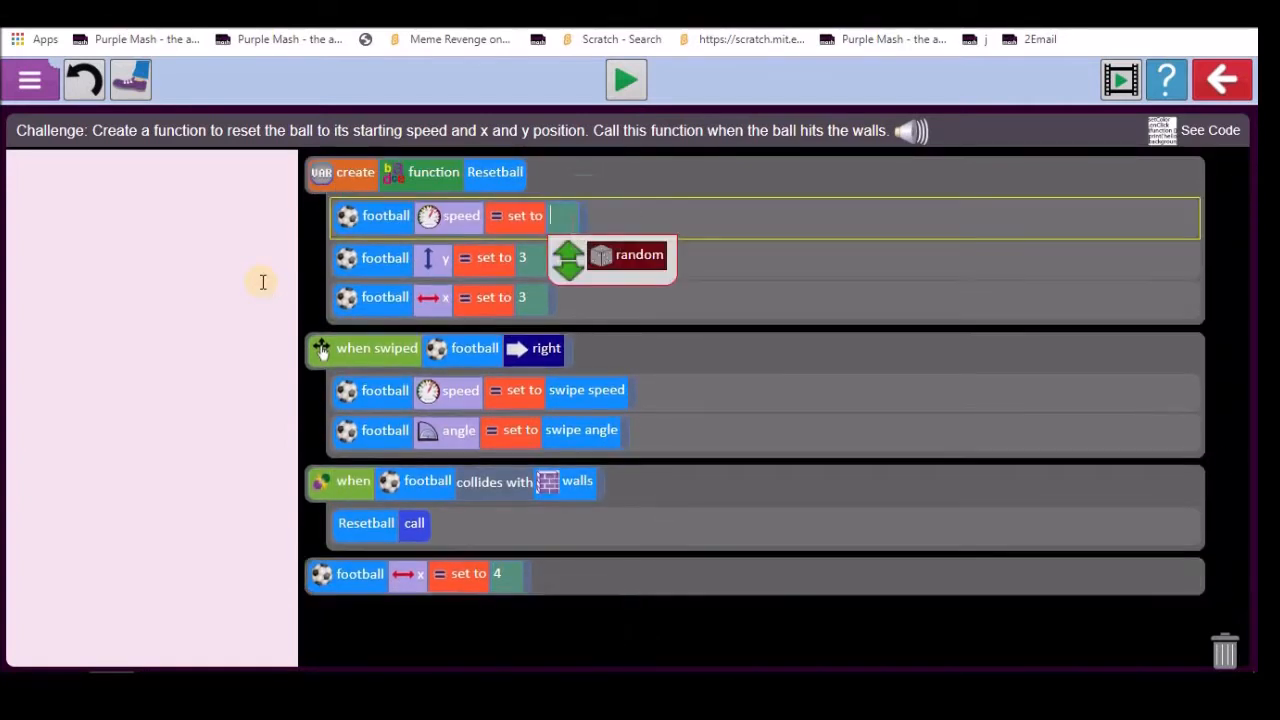
pyautogui.write('0')
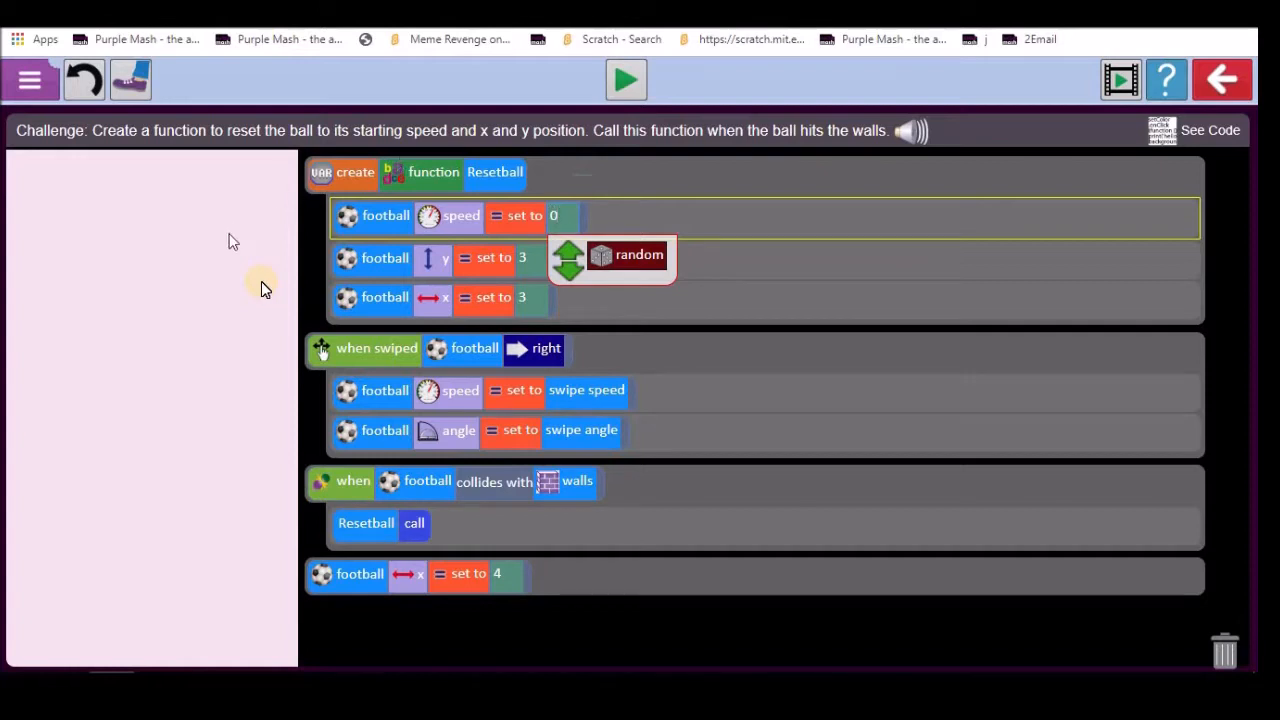
pyautogui.moveTo(450, 548)
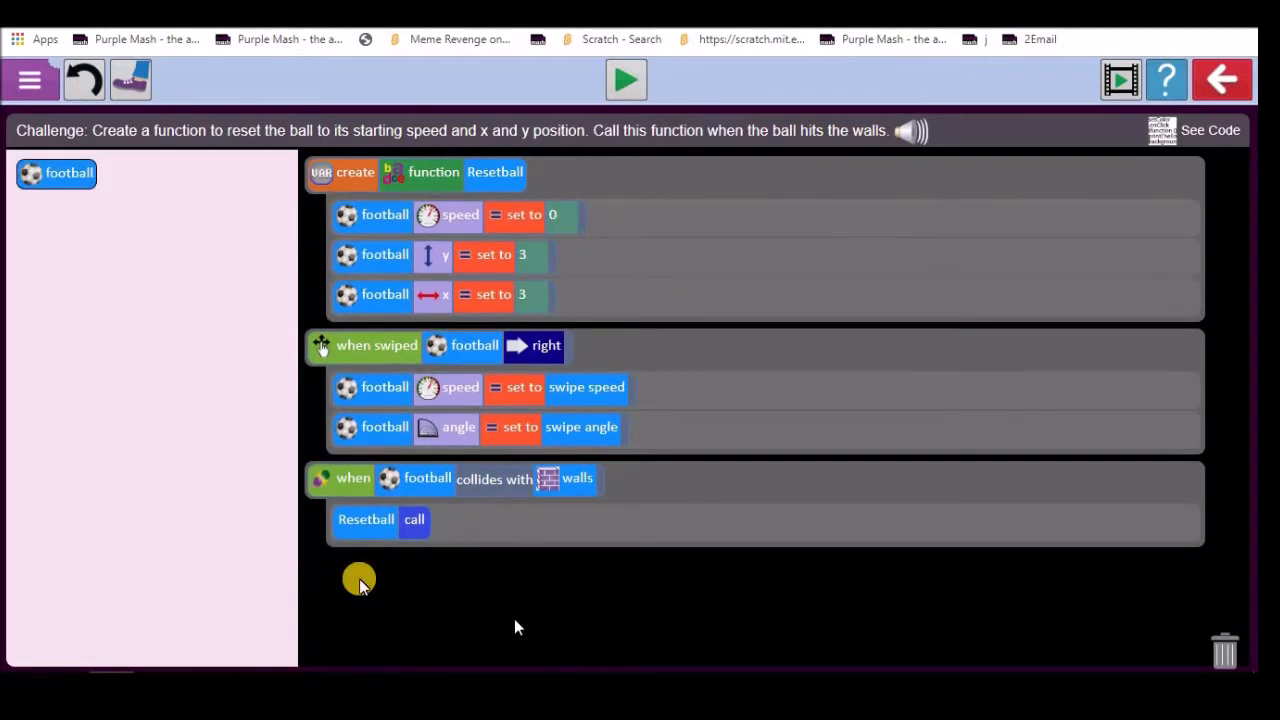
# - Bring up the 'Reset the ball when ball hits a wall' challenge hint window
pyautogui.click(624, 80)
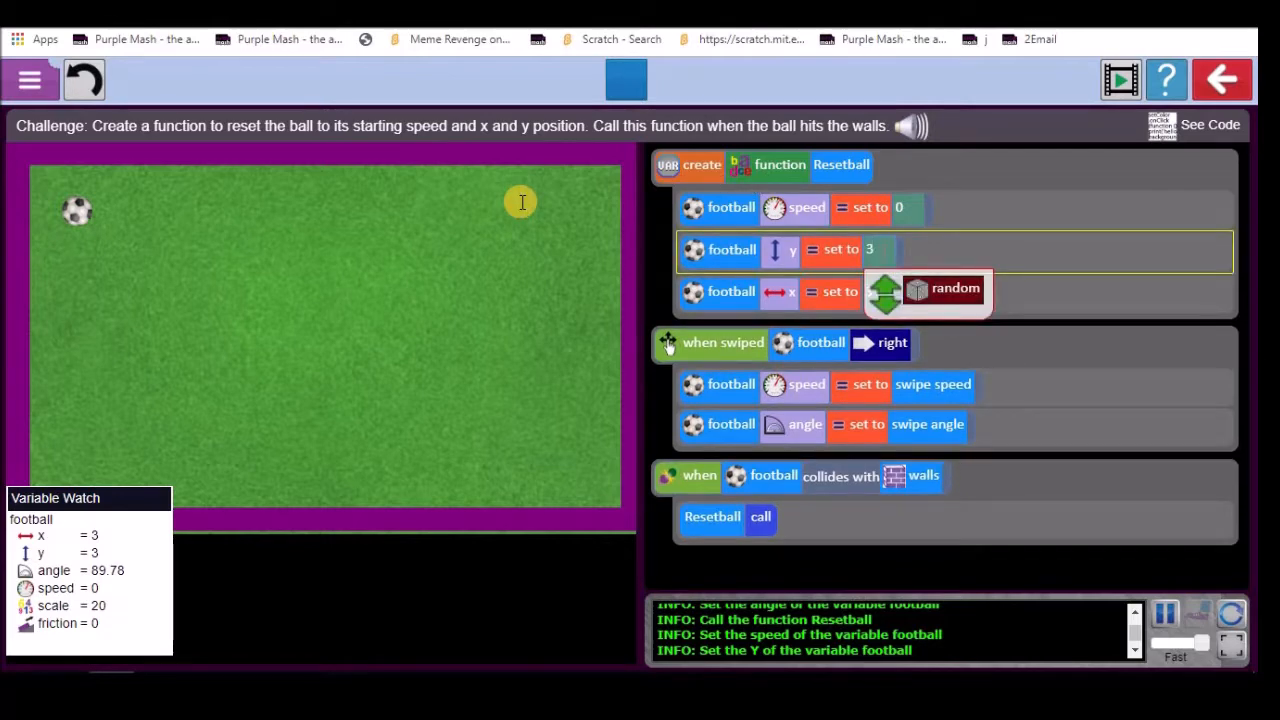
pyautogui.click(870, 248)
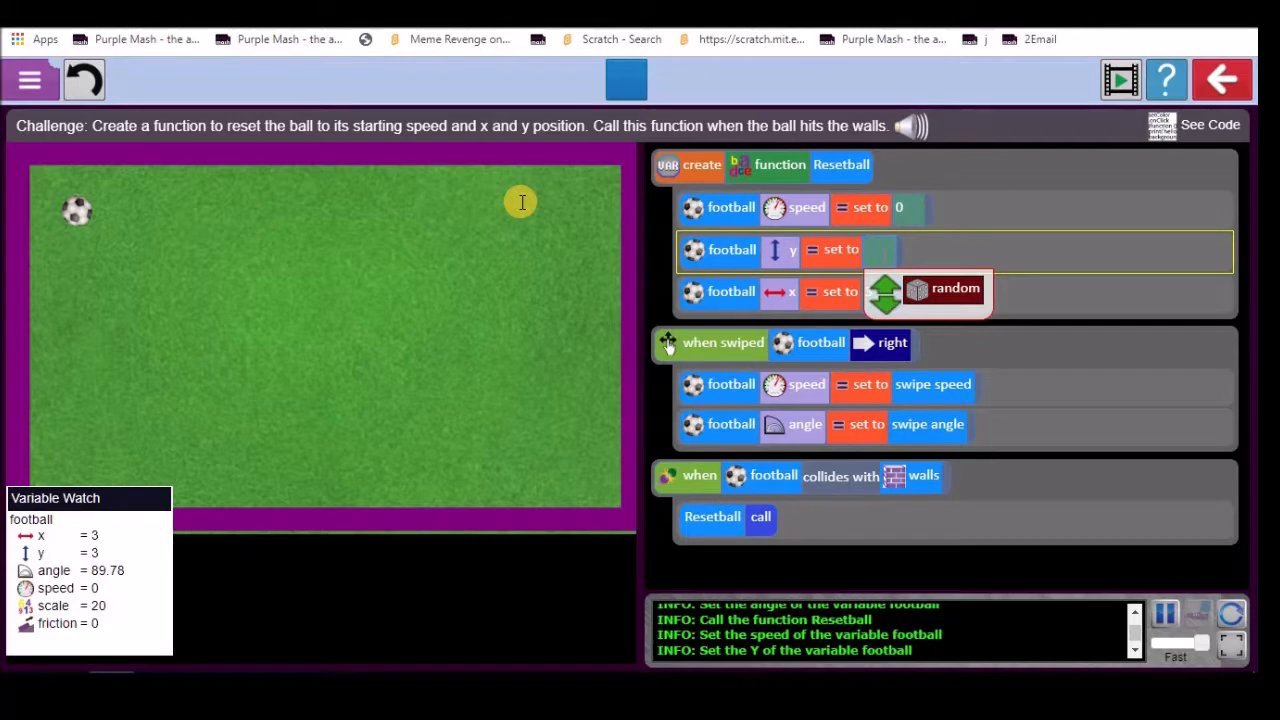
pyautogui.click(626, 80)
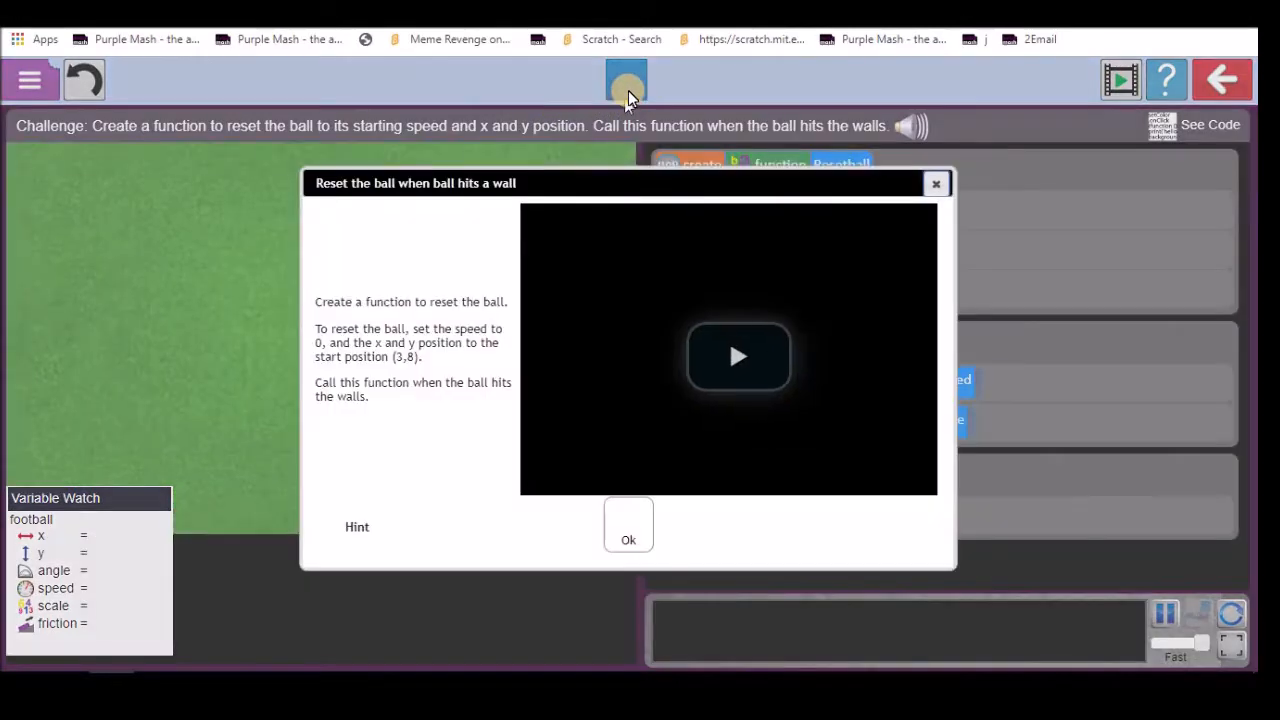
pyautogui.click(628, 540)
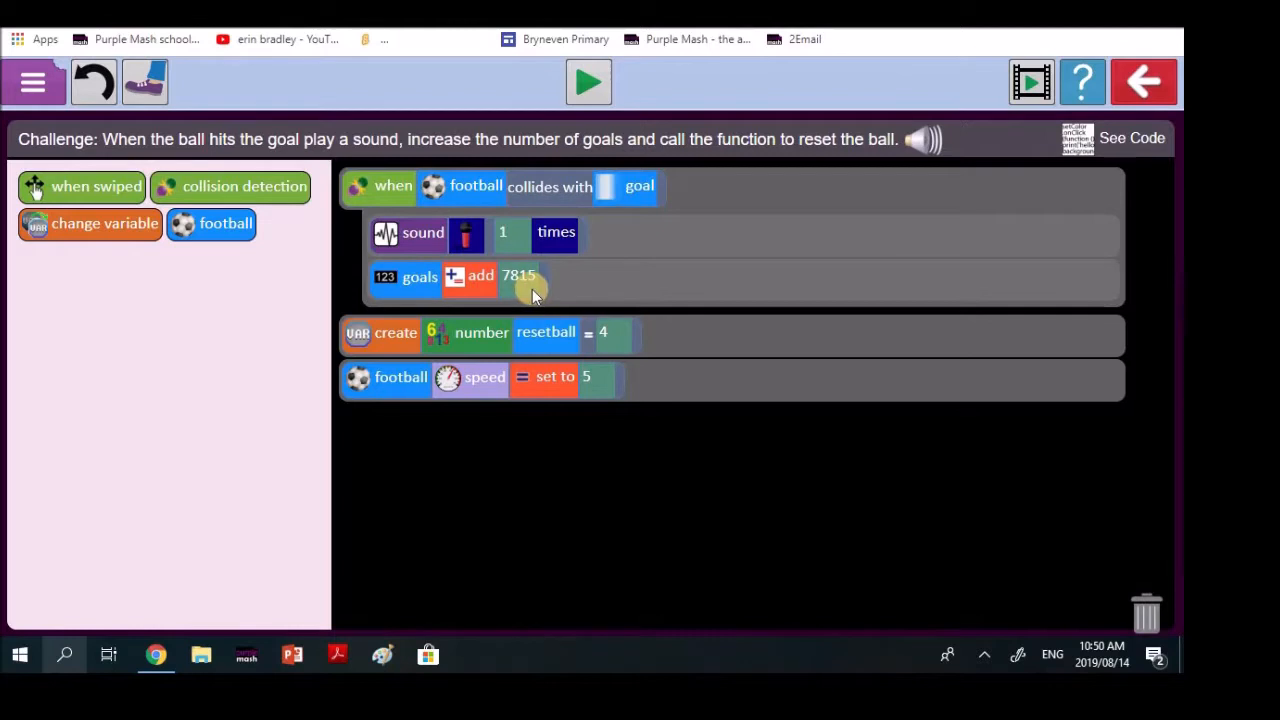
pyautogui.moveTo(528, 288)
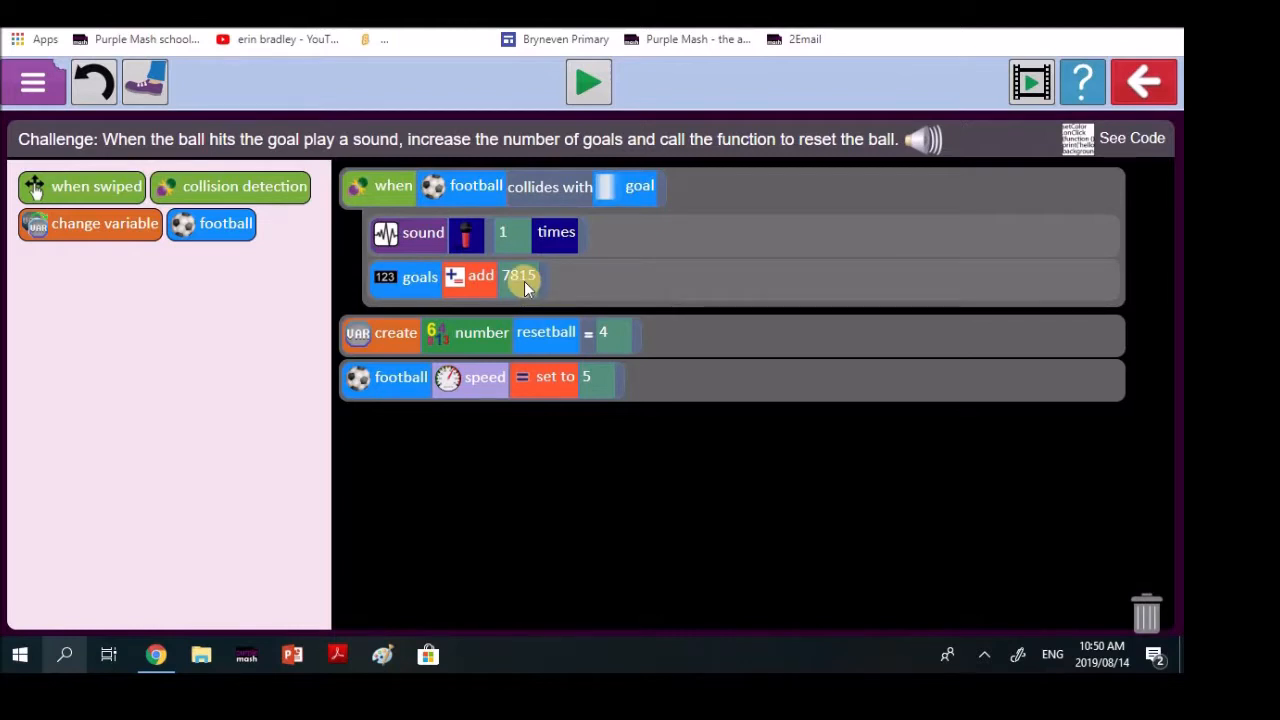
pyautogui.moveTo(64, 660)
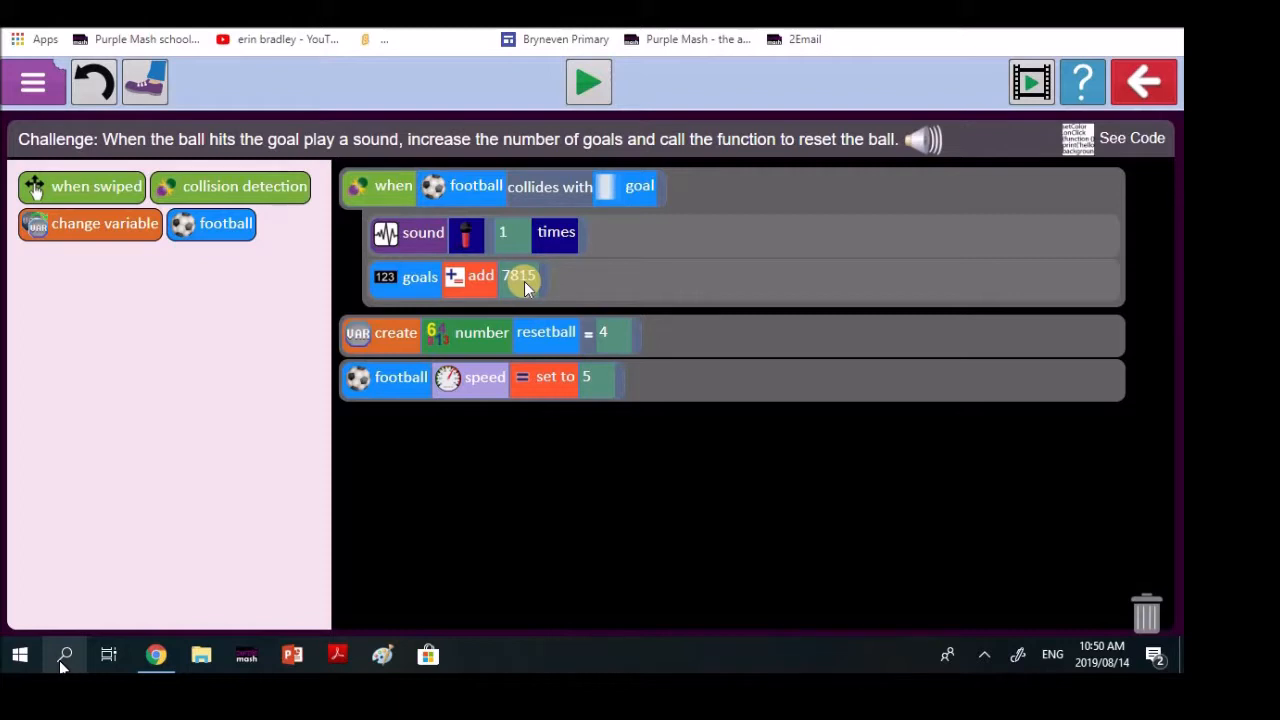
pyautogui.moveTo(430, 44)
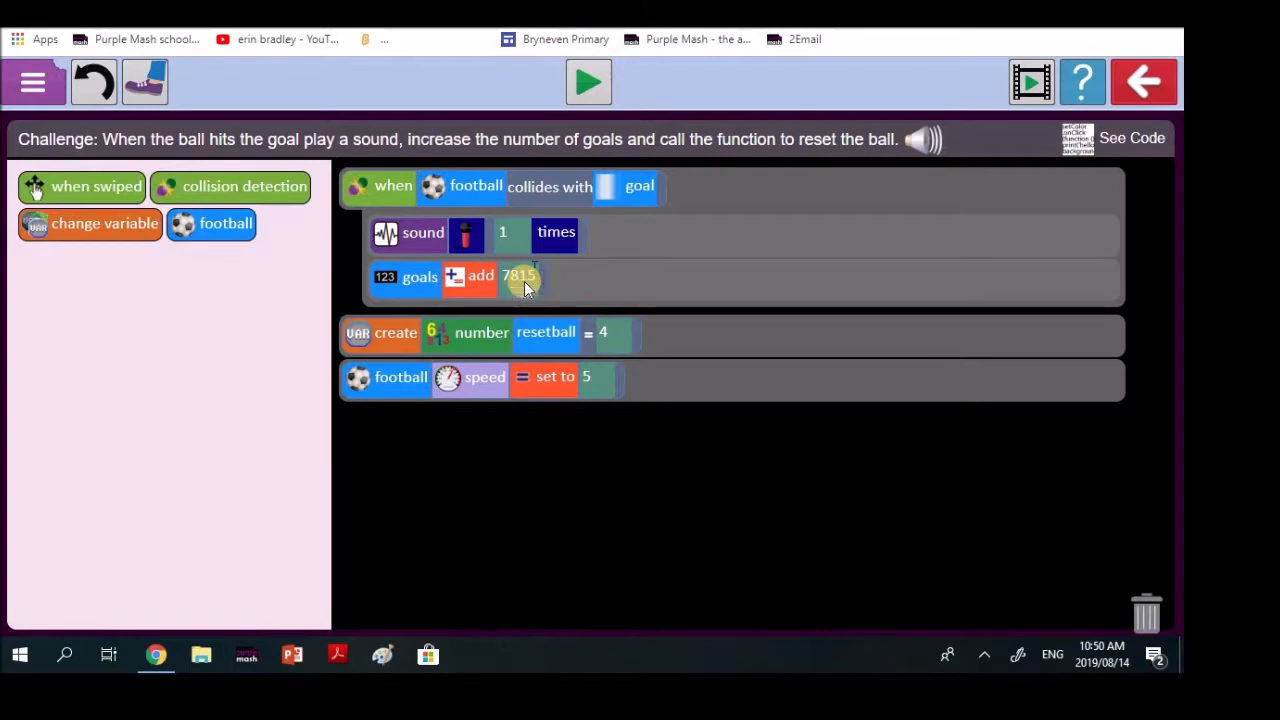
pyautogui.moveTo(418, 264)
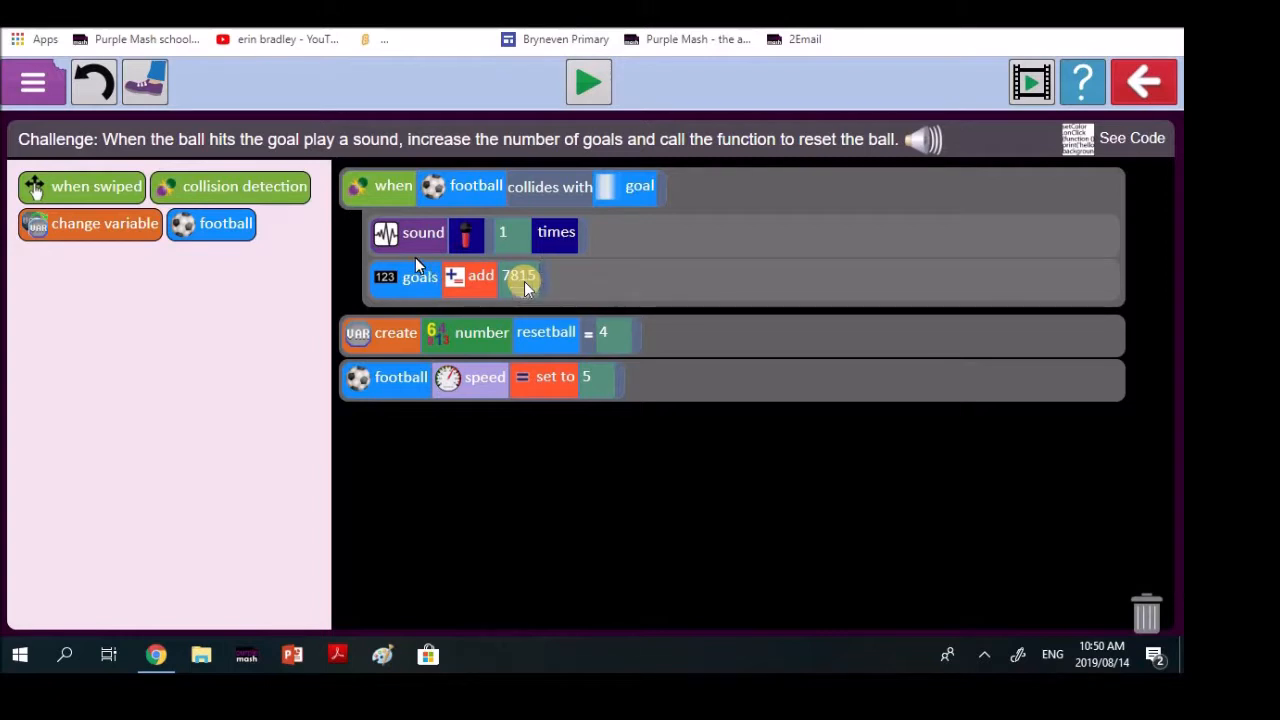
pyautogui.moveTo(404, 276)
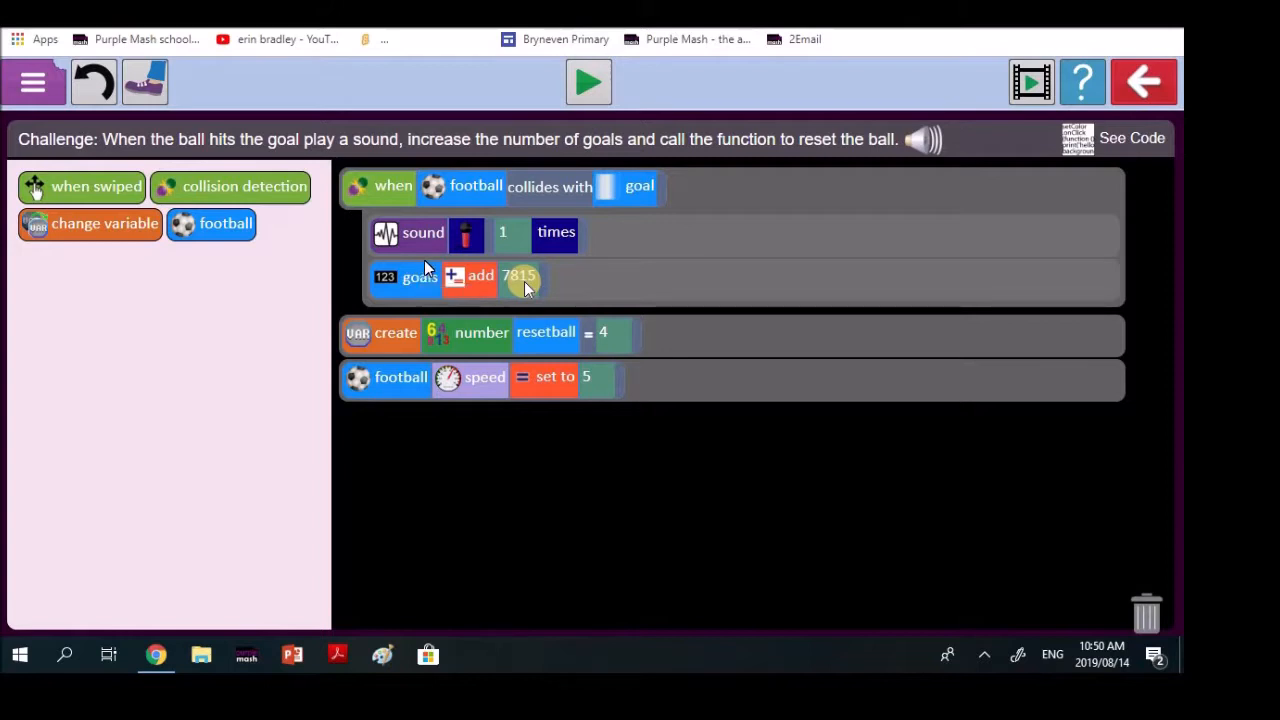
pyautogui.moveTo(410, 268)
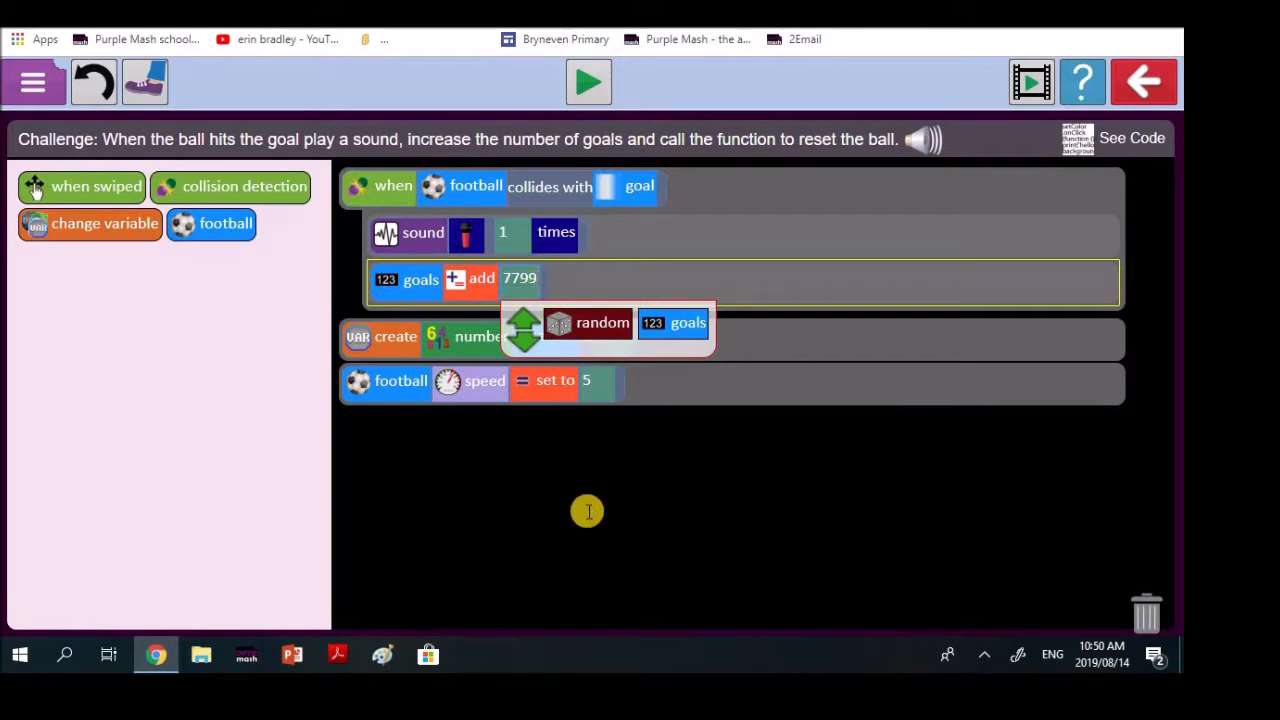
# - Make hitting the goal add 1 to goals and turn Resetball into a function
pyautogui.click(520, 278)
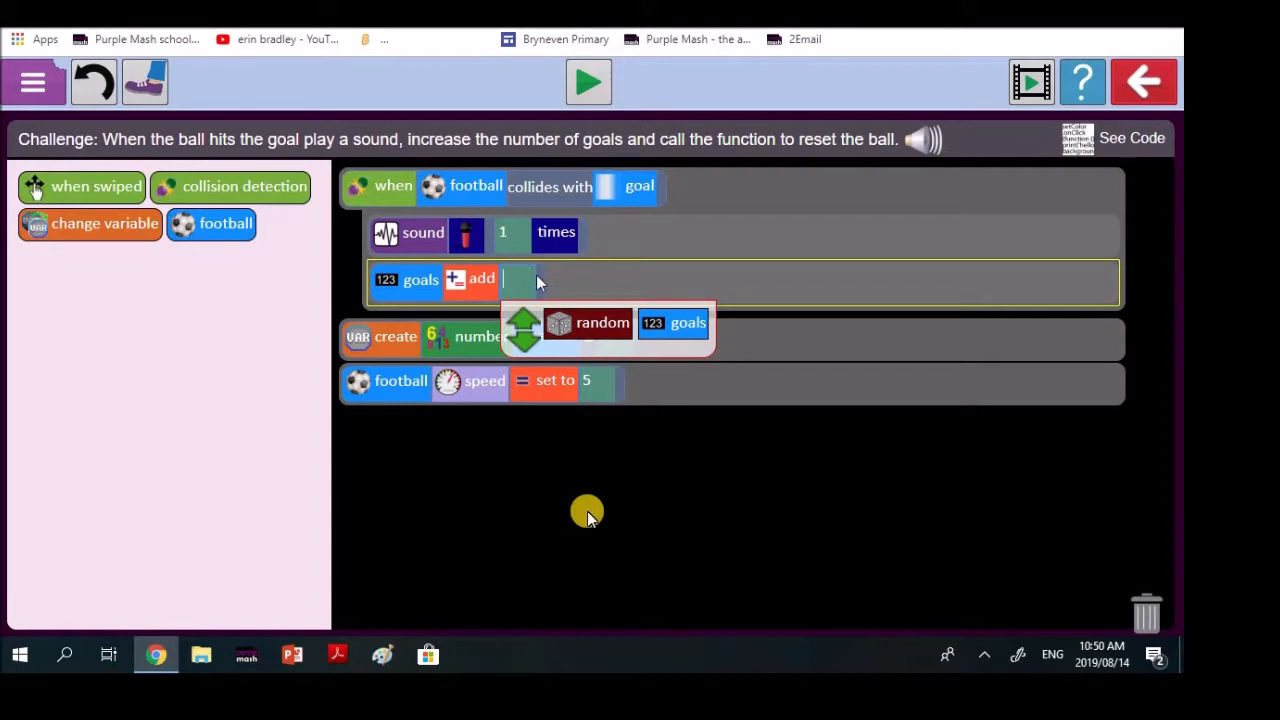
pyautogui.write('1')
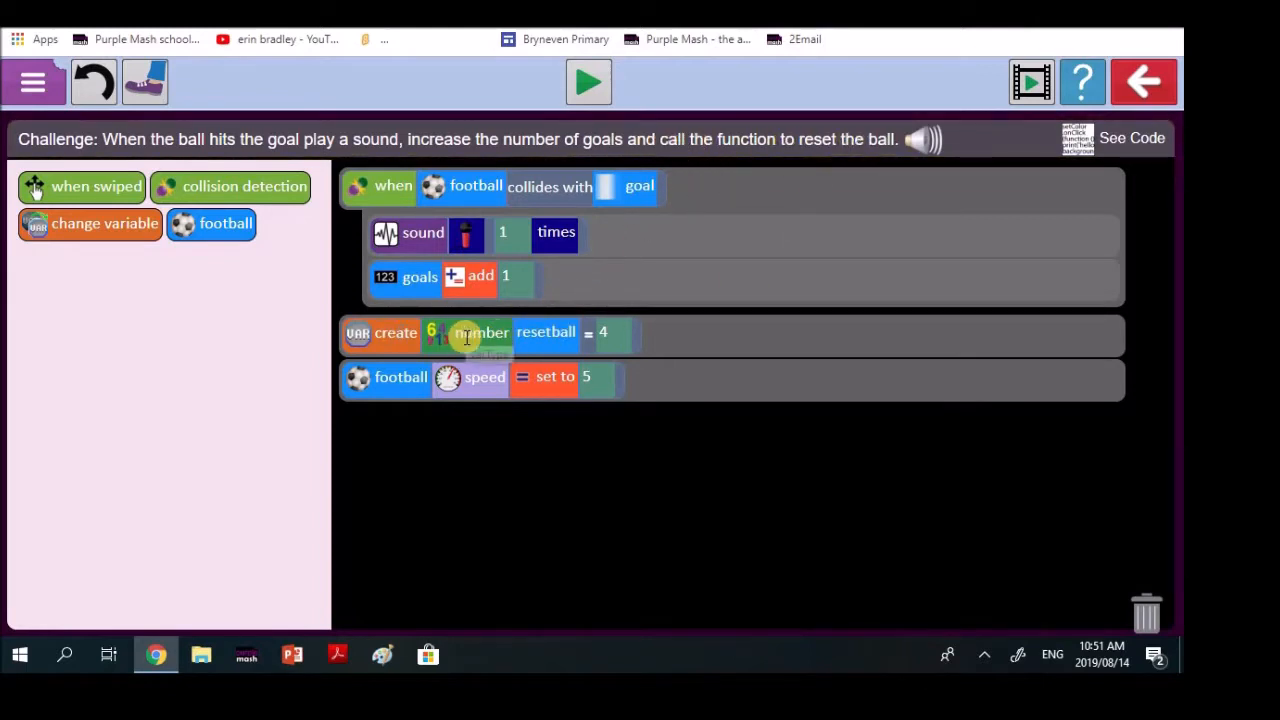
pyautogui.click(476, 336)
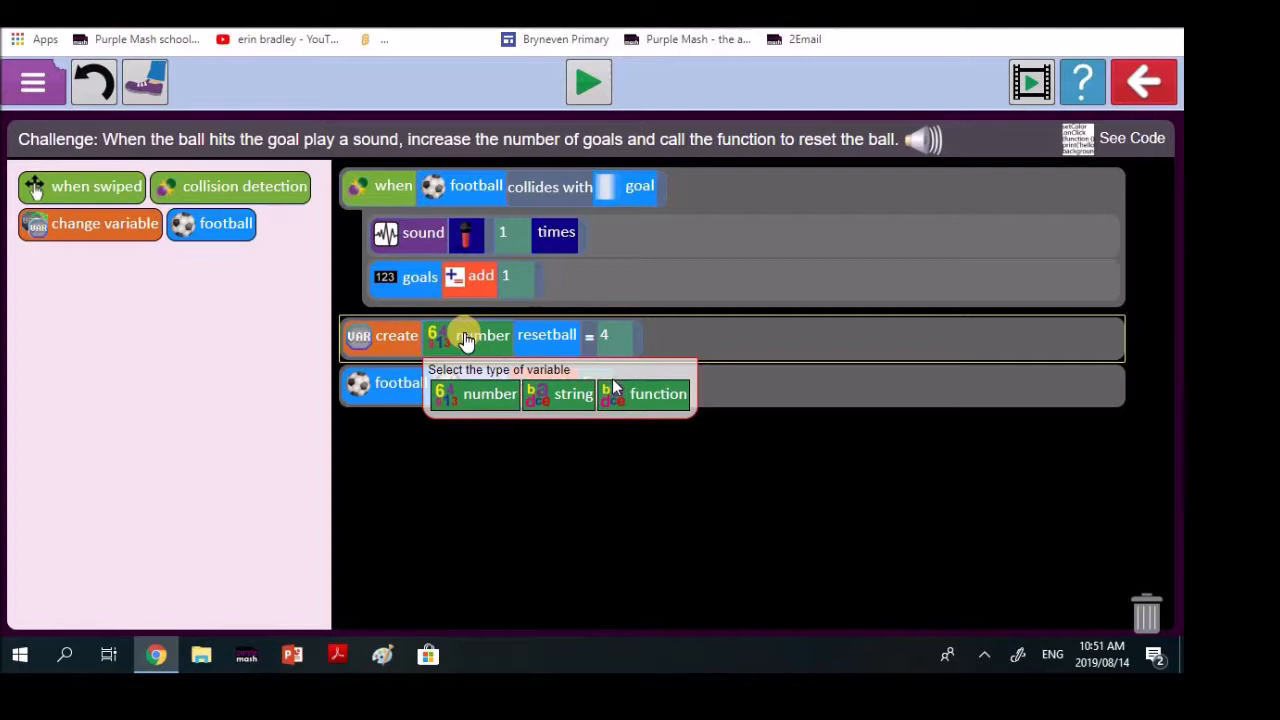
pyautogui.click(656, 392)
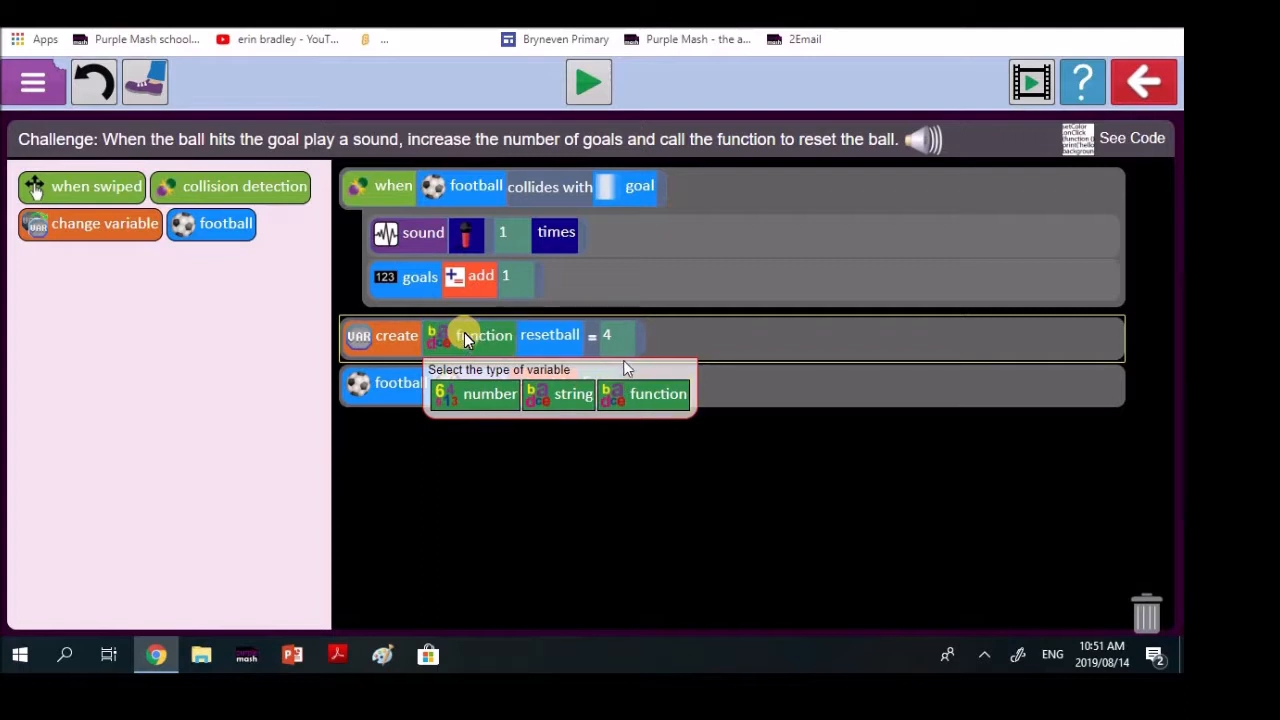
pyautogui.moveTo(678, 326)
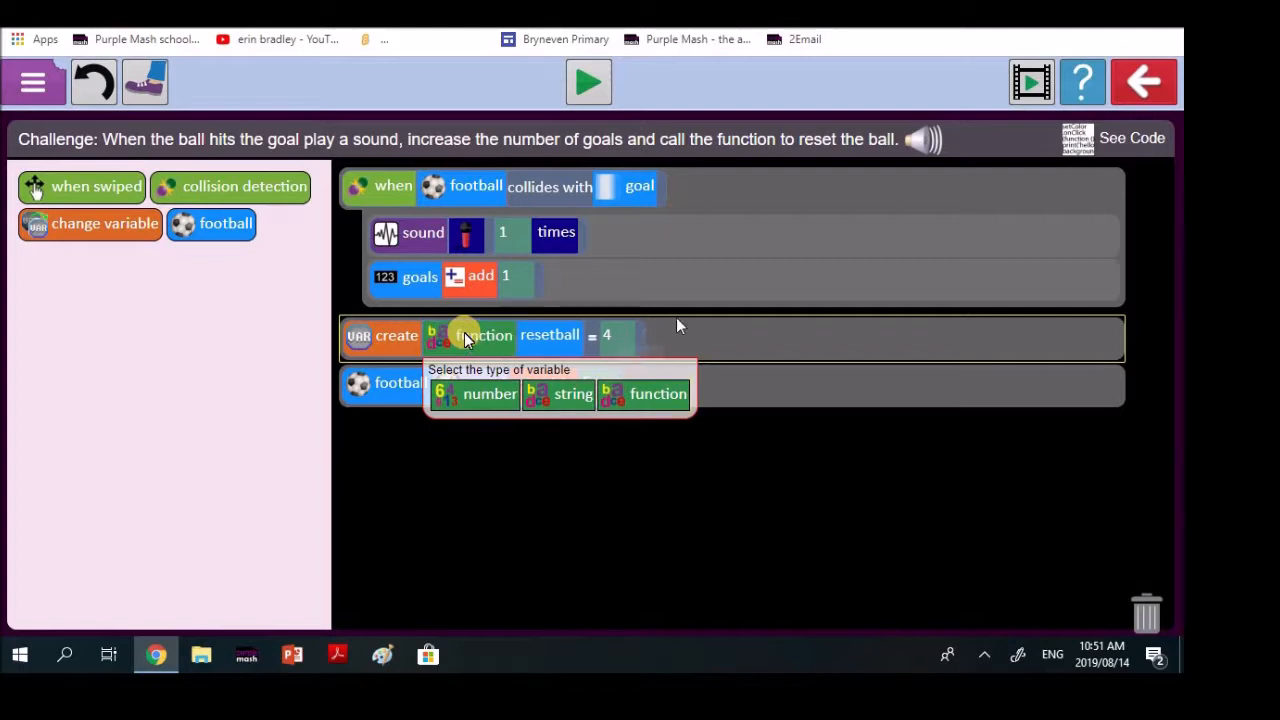
pyautogui.moveTo(644, 356)
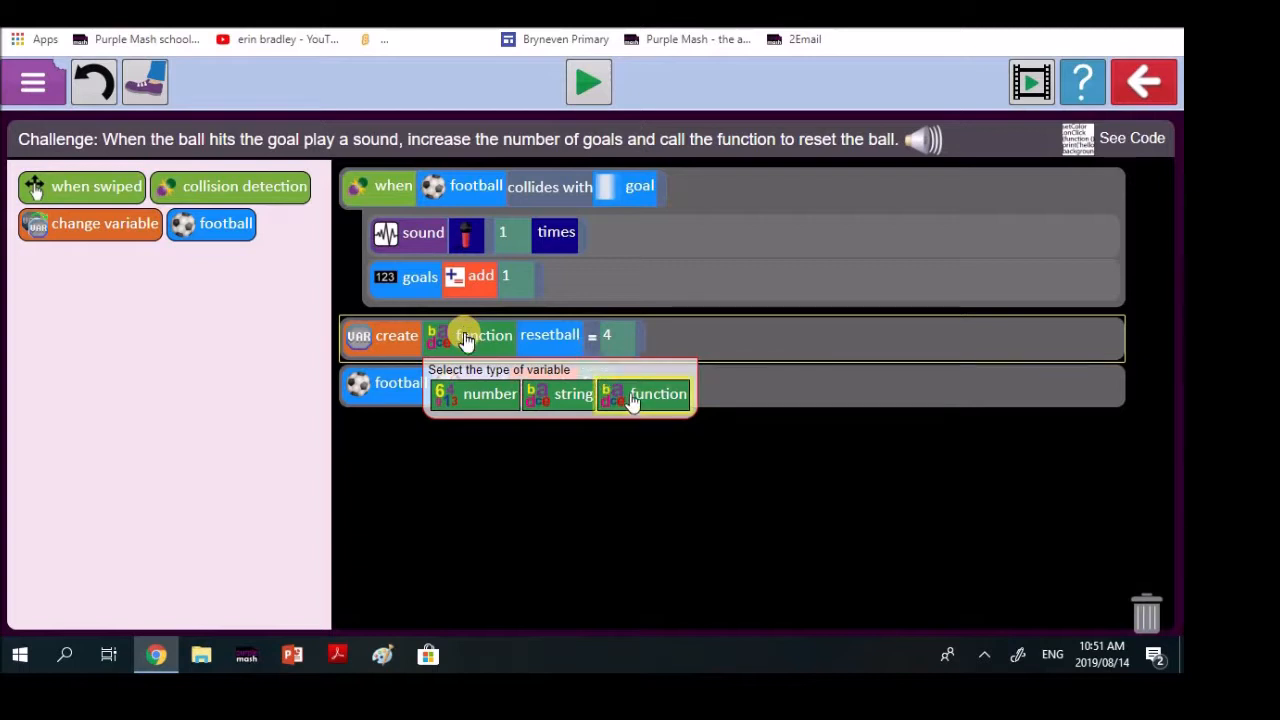
pyautogui.click(656, 392)
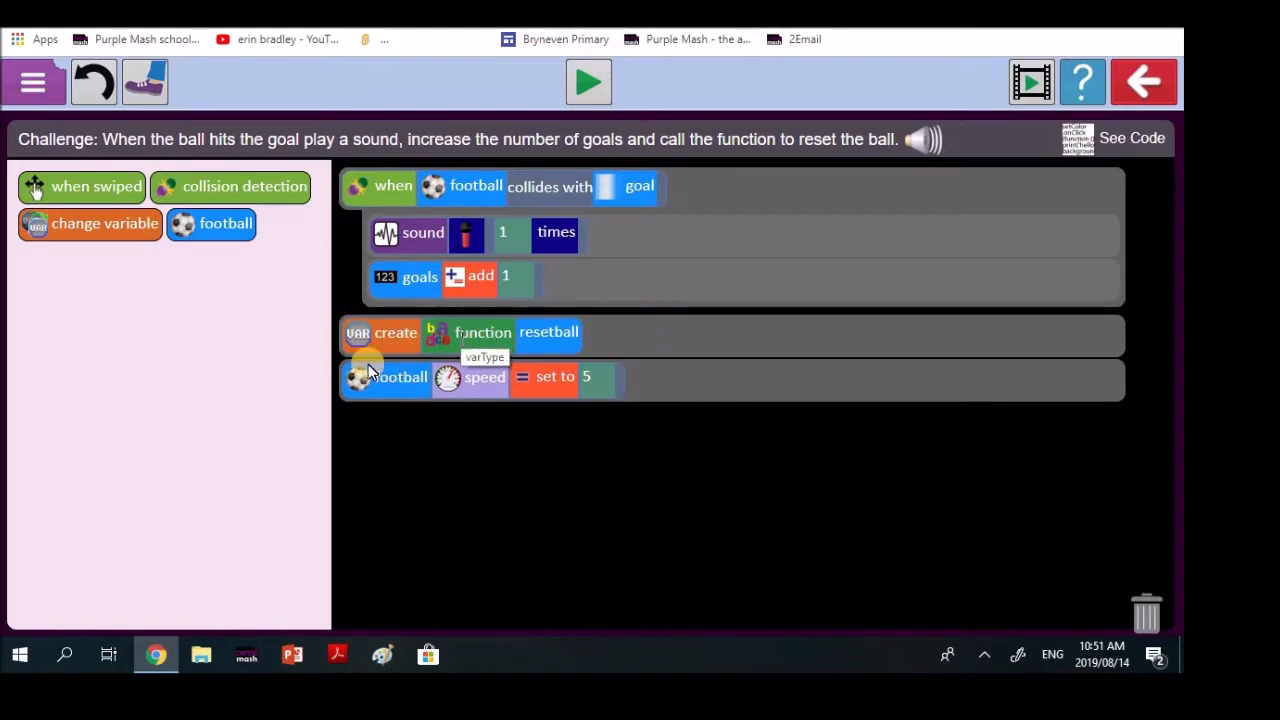
pyautogui.moveTo(376, 376)
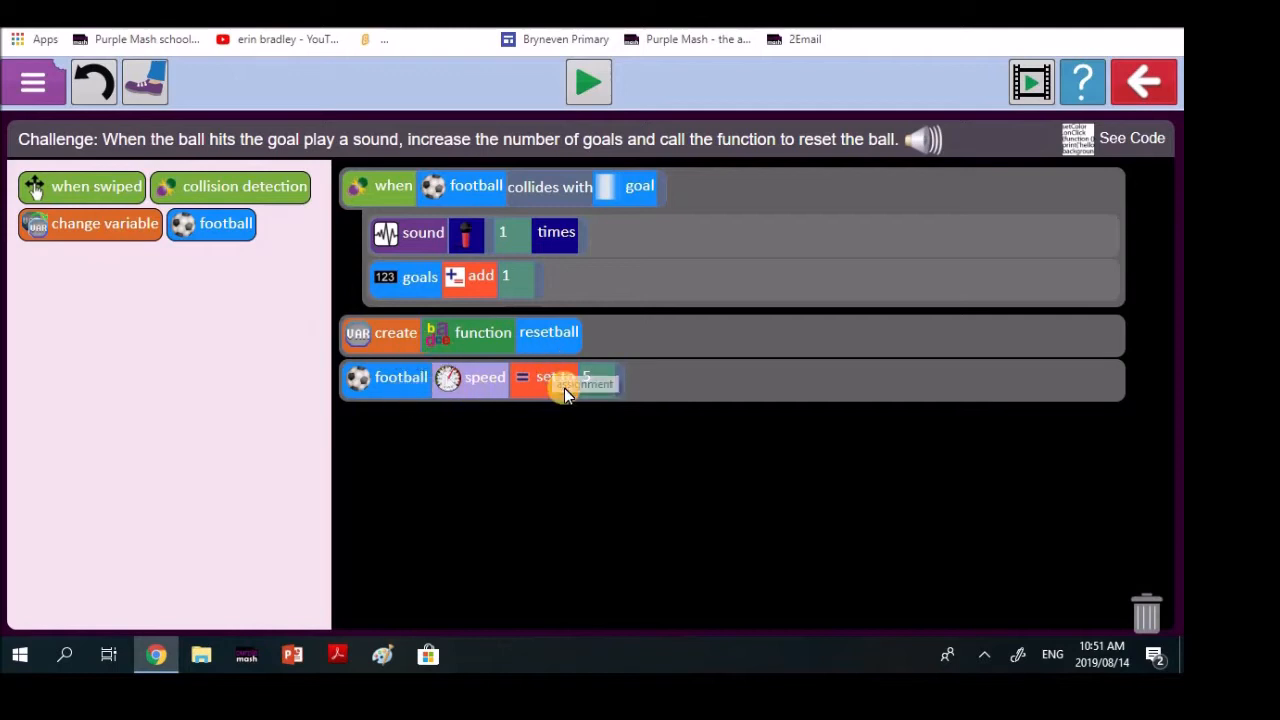
# - Set the ball's reset speed to 0 and move that command to the top of the code
pyautogui.click(556, 380)
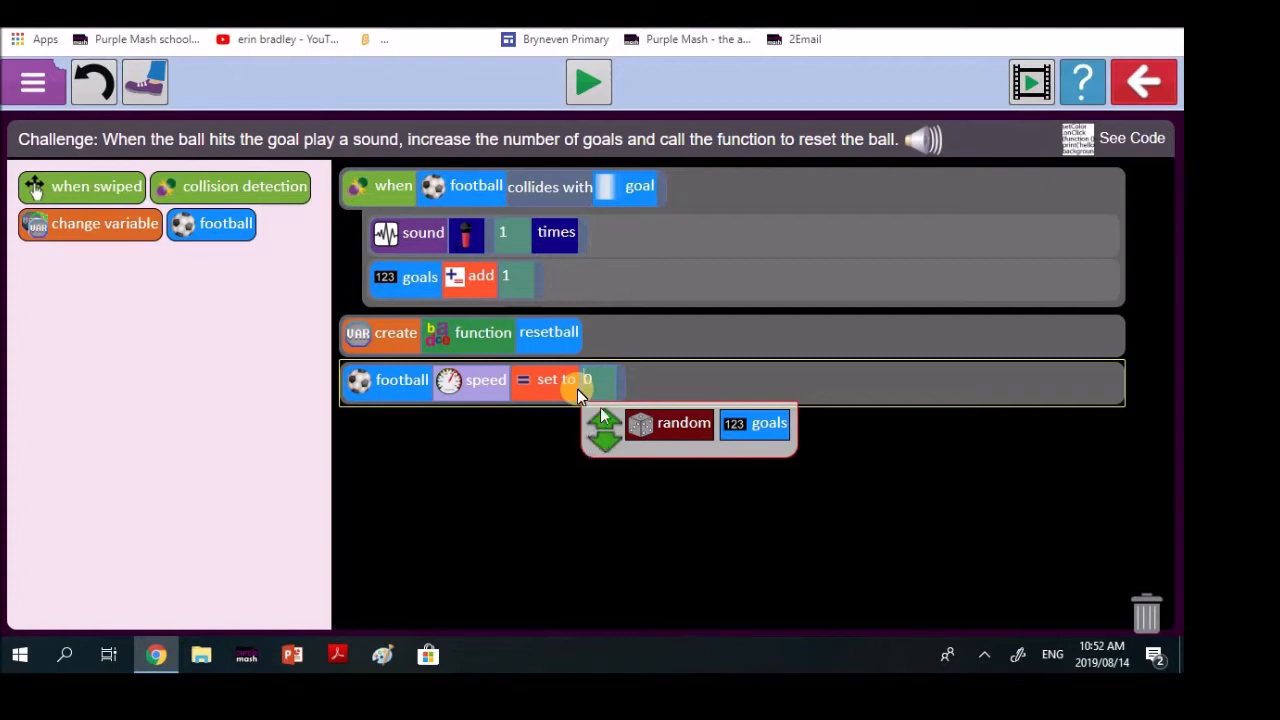
pyautogui.moveTo(252, 324)
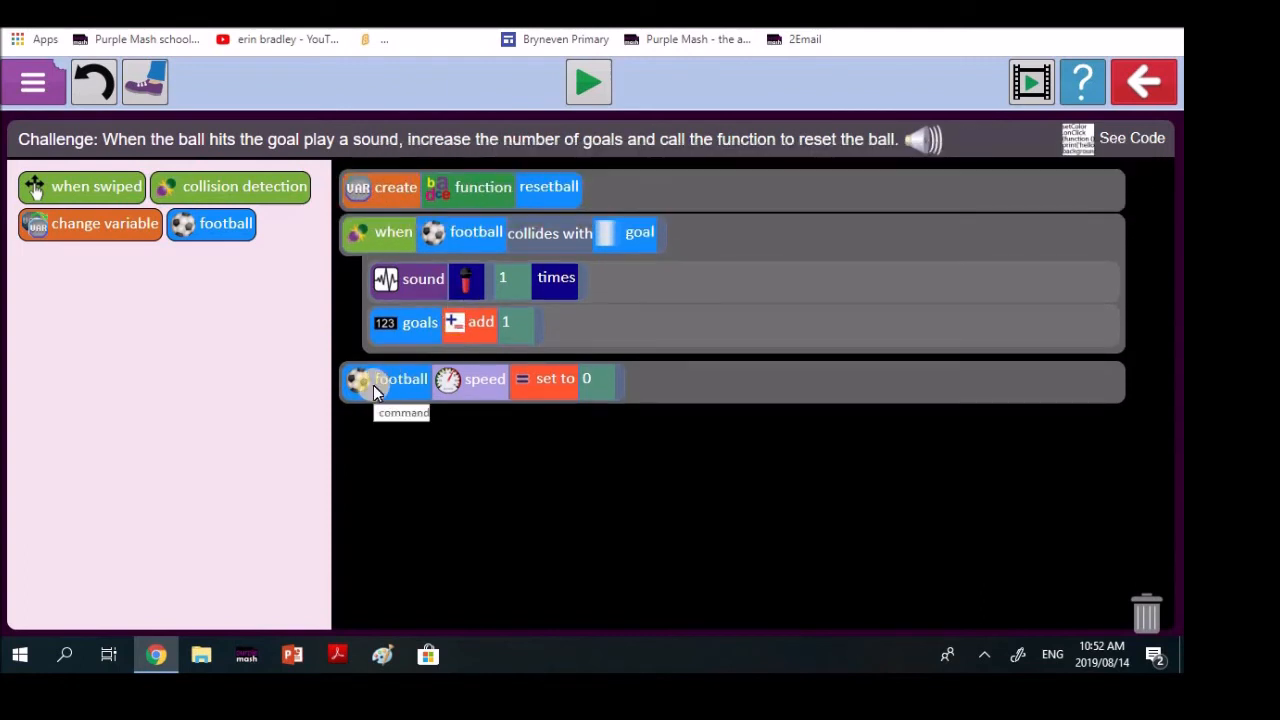
pyautogui.moveTo(400, 378); pyautogui.dragTo(478, 198)
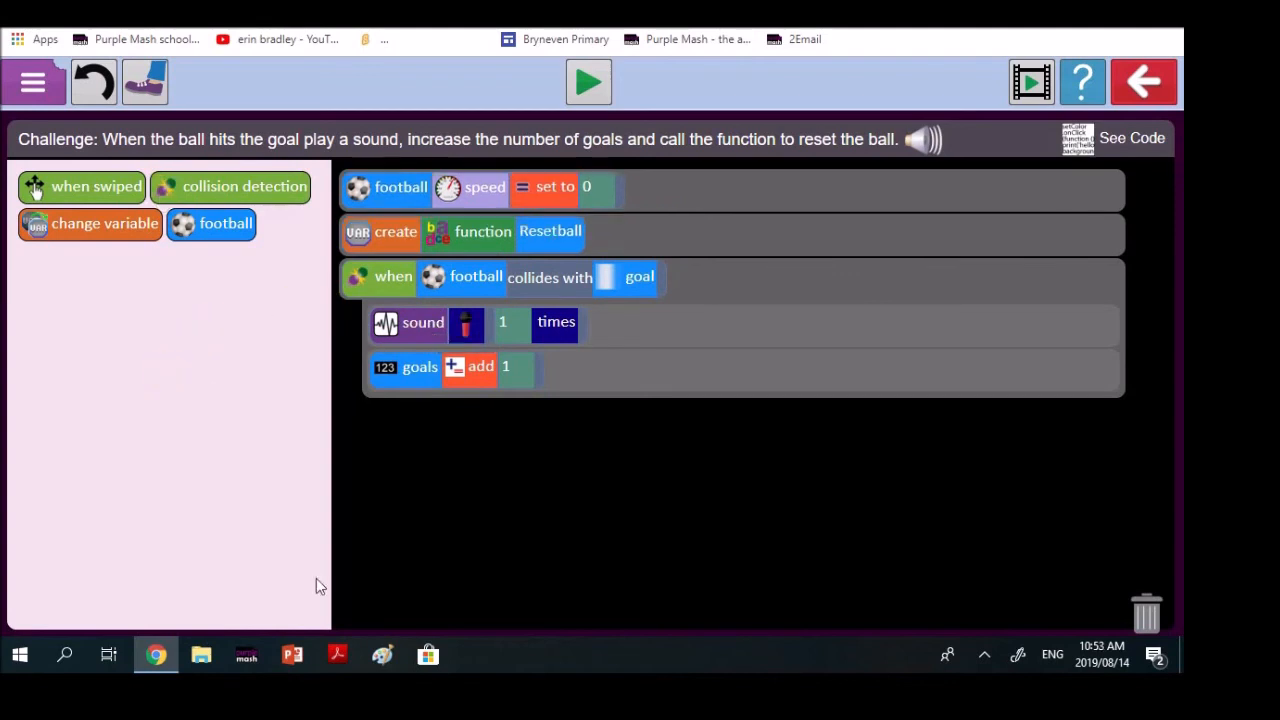
pyautogui.moveTo(64, 656)
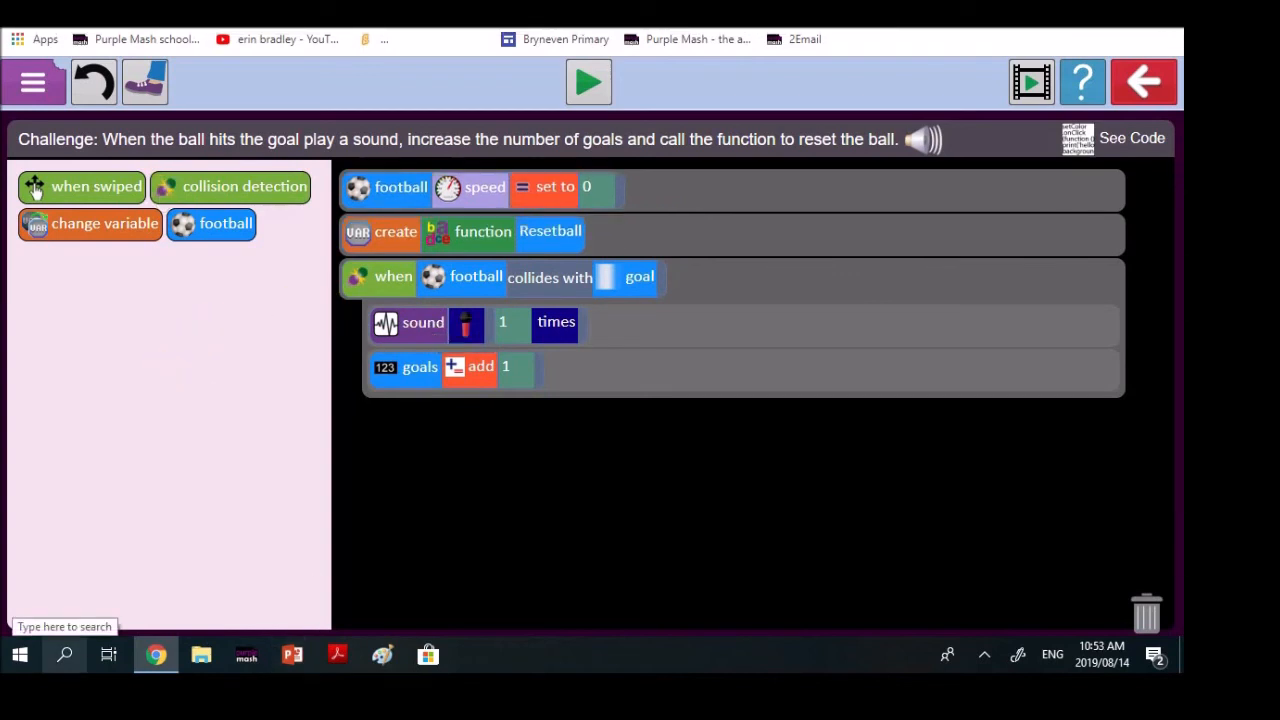